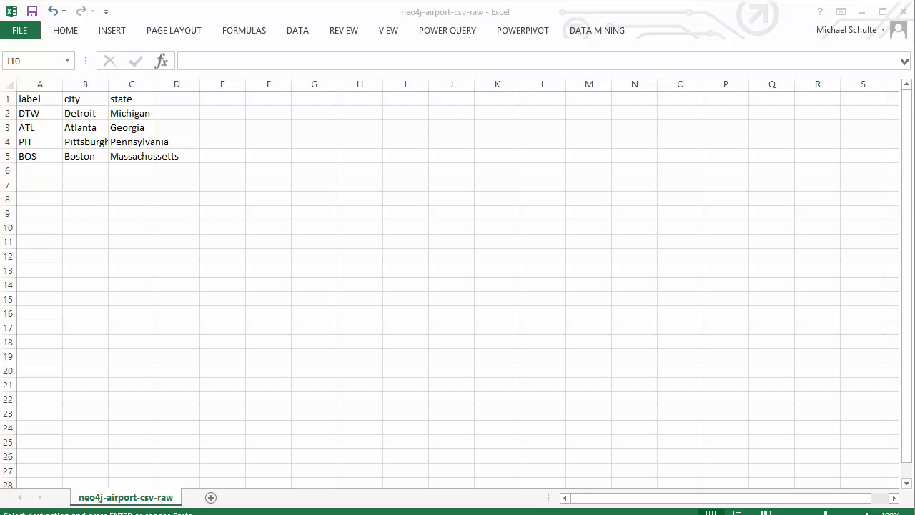
mouse_move(322, 240)
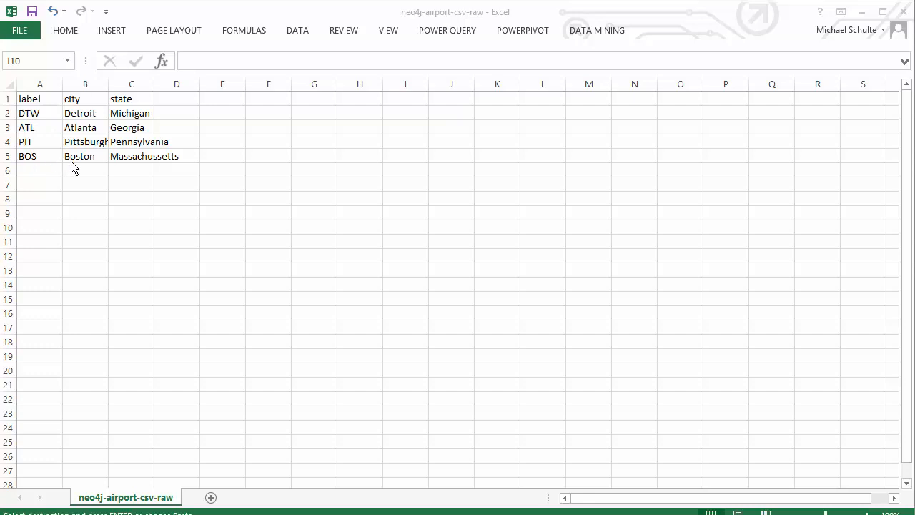
mouse_move(157, 166)
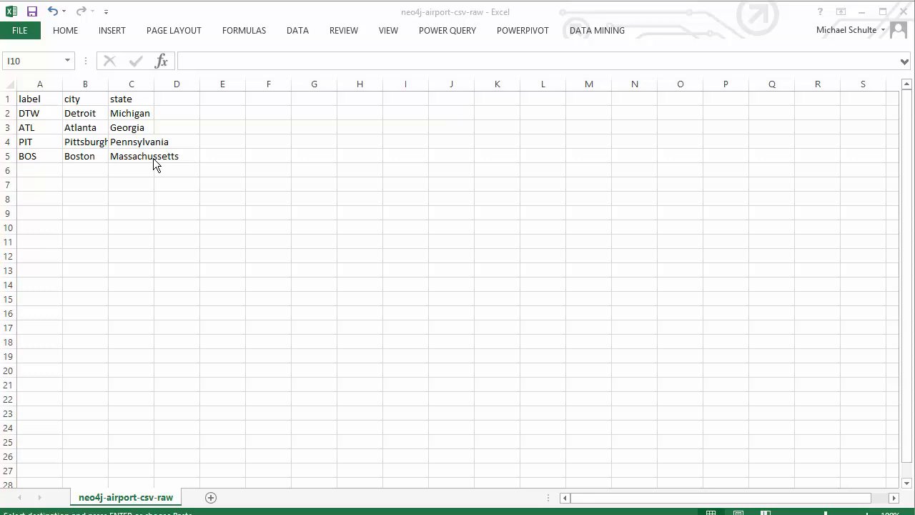
mouse_move(291, 223)
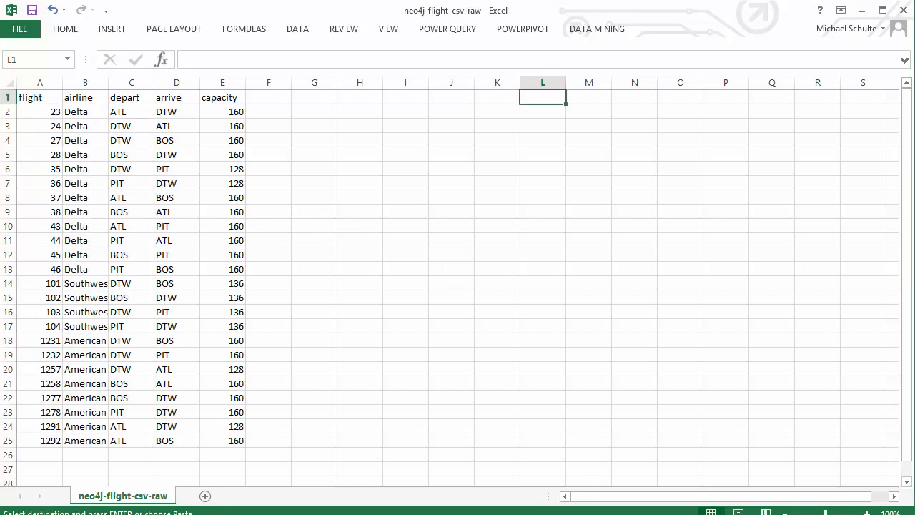
mouse_move(80, 160)
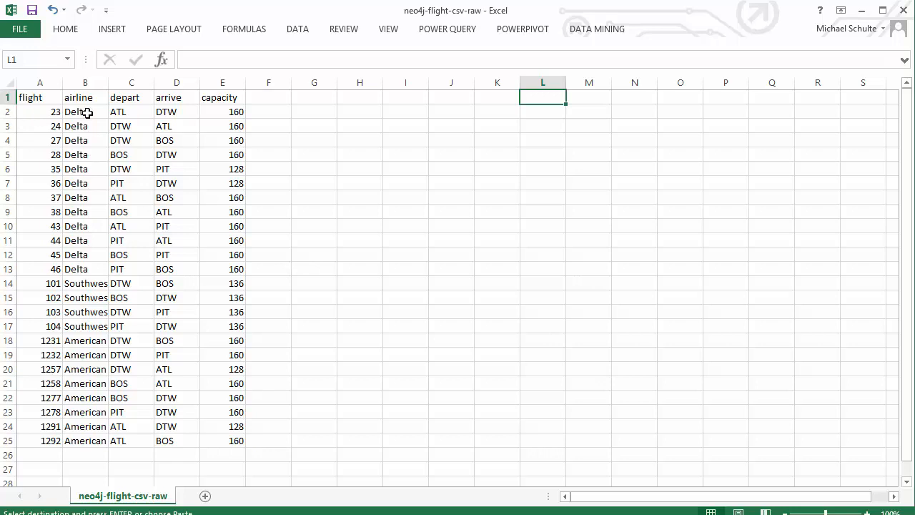
mouse_move(217, 112)
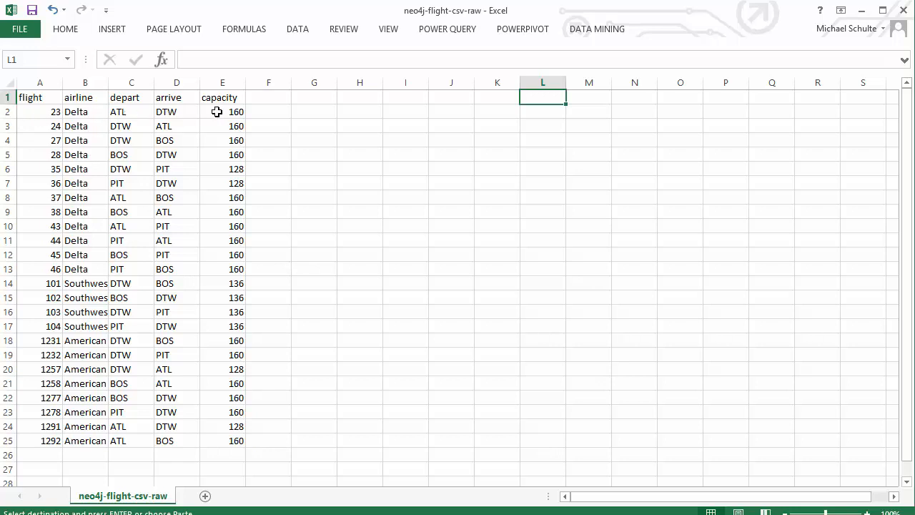
mouse_move(226, 112)
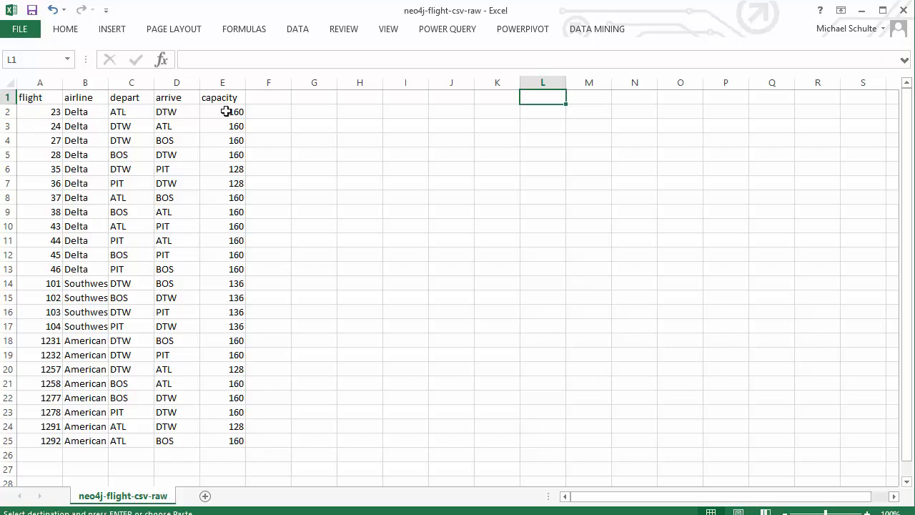
mouse_move(397, 180)
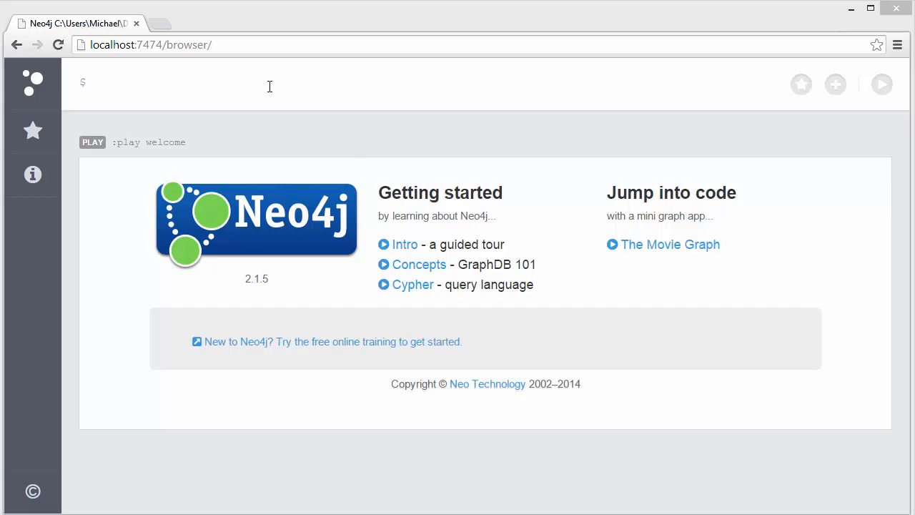
- Enter the LOAD CSV WITH HEADERS query reading neo4j-airport-csv-raw as airports, reviewing its clauses
type("load csv with headers from \"file:C:/Users/Michael/OneDrive/CUNY/neo4j-airport-csv-raw.csv\" as airports create (a1:Airport {label: airports.label, city: airports.city, state: airports.state})")
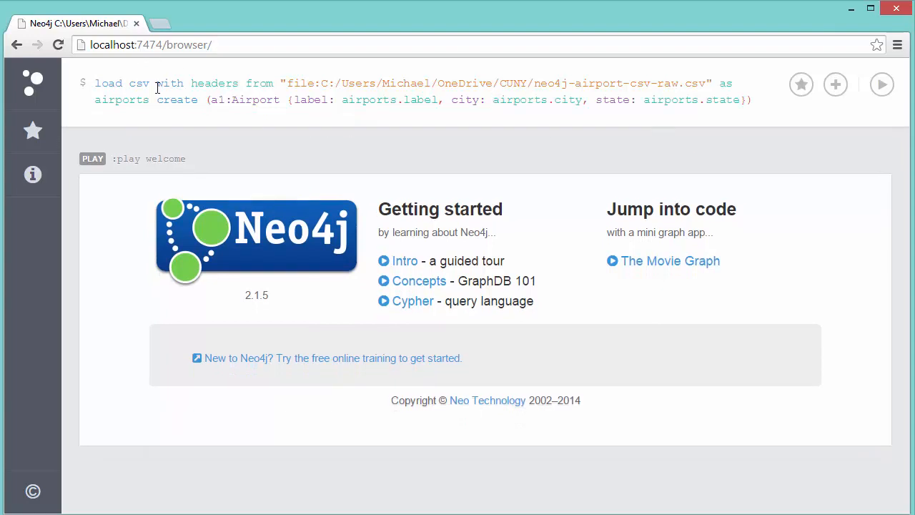
mouse_move(97, 82)
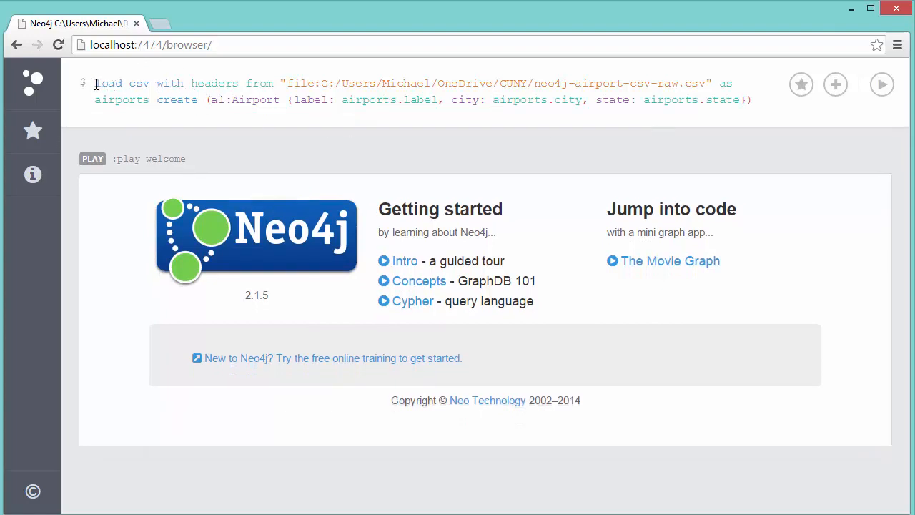
double_click(108, 83)
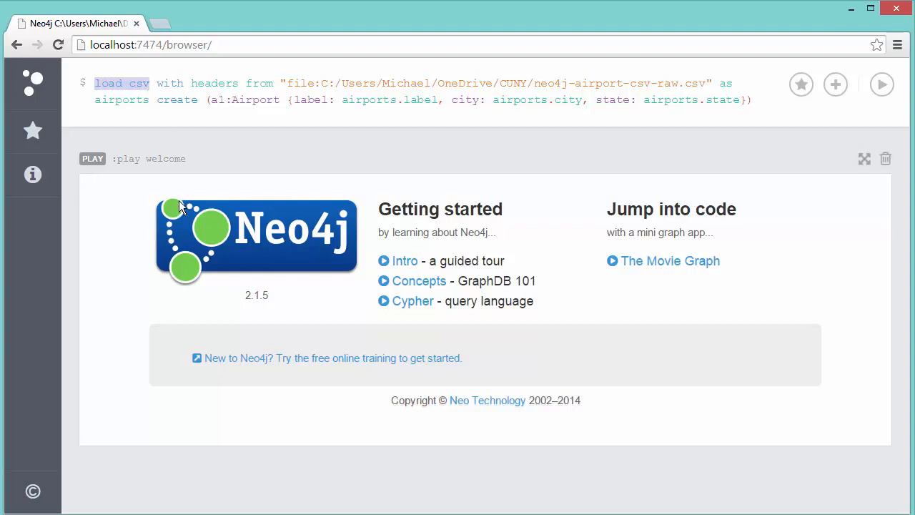
double_click(170, 83)
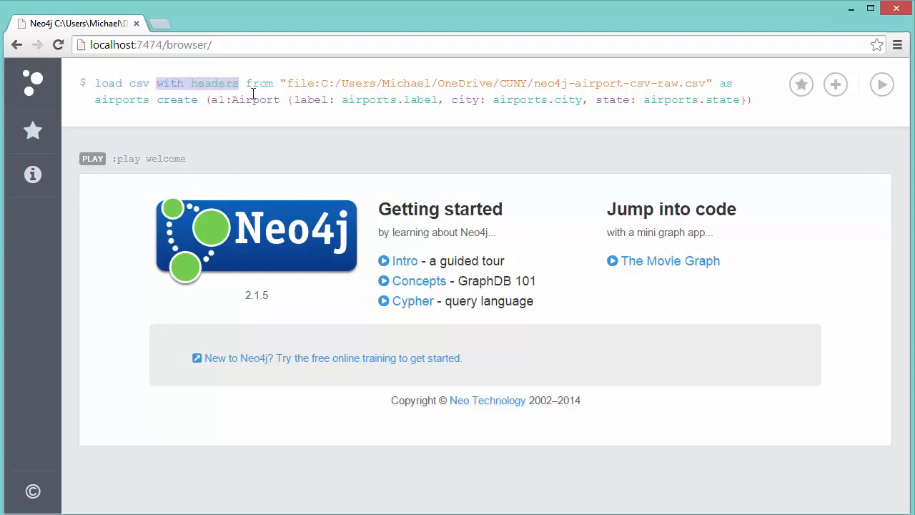
mouse_move(291, 119)
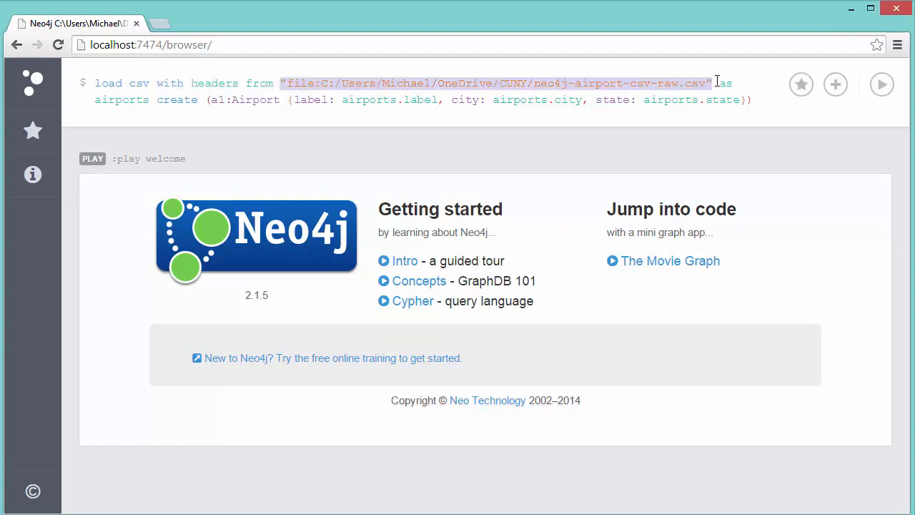
mouse_move(588, 157)
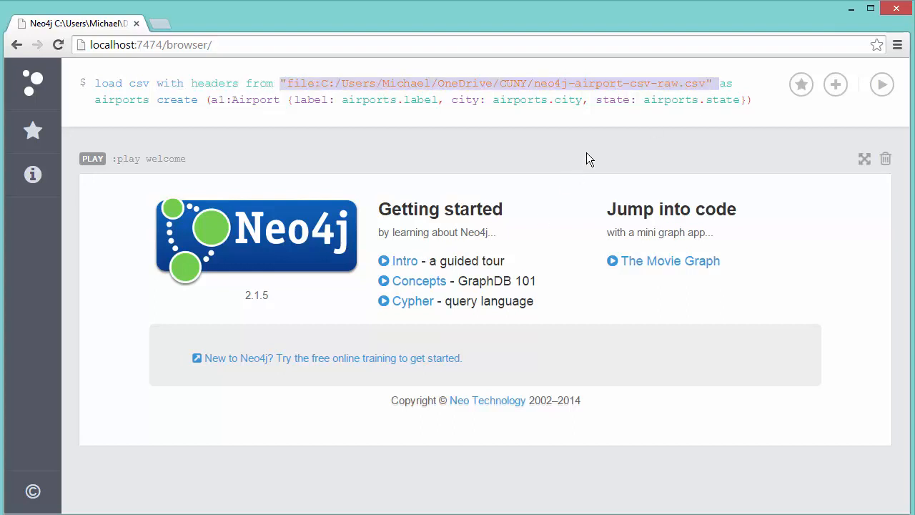
left_click(722, 83)
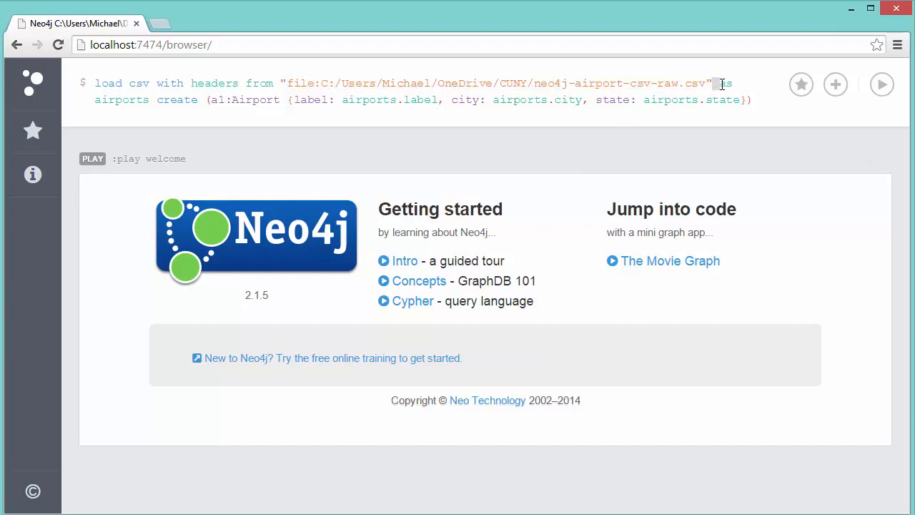
mouse_move(138, 98)
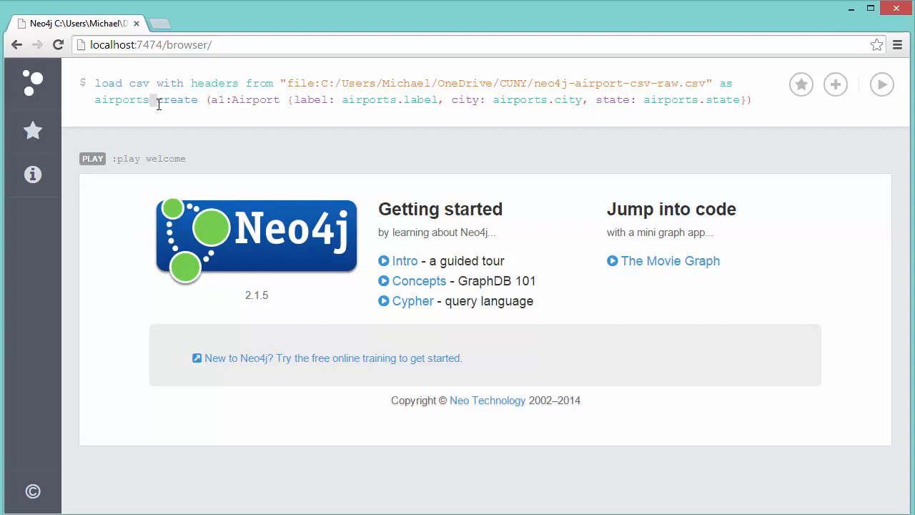
- Review the CREATE (a1:Airport) part mapping label, city and state from the CSV columns
double_click(178, 100)
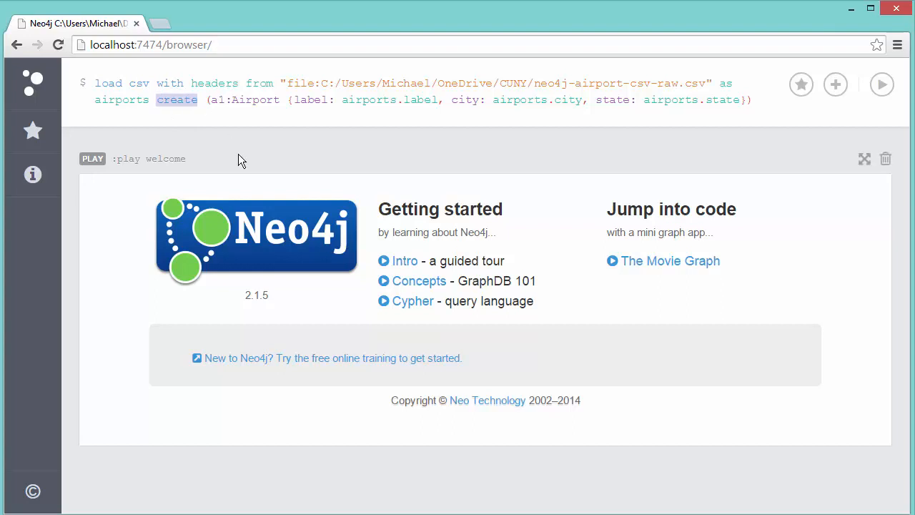
left_click(215, 100)
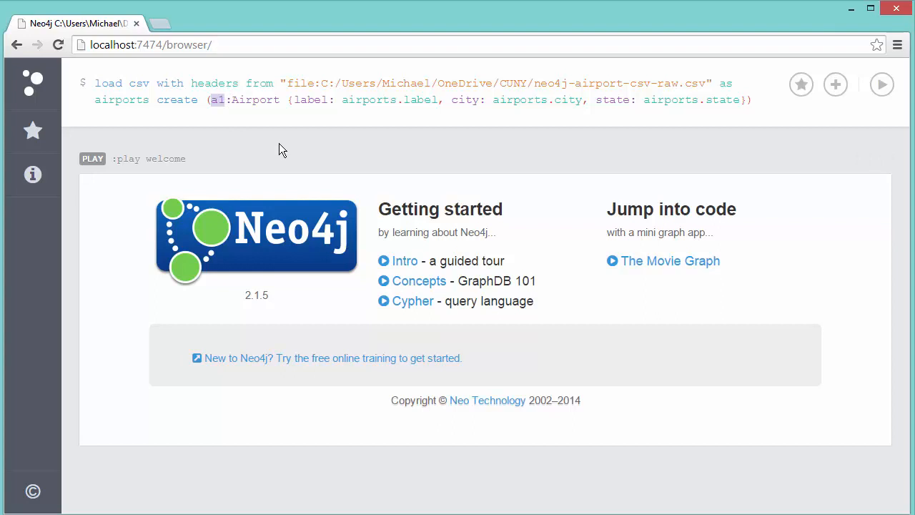
mouse_move(235, 114)
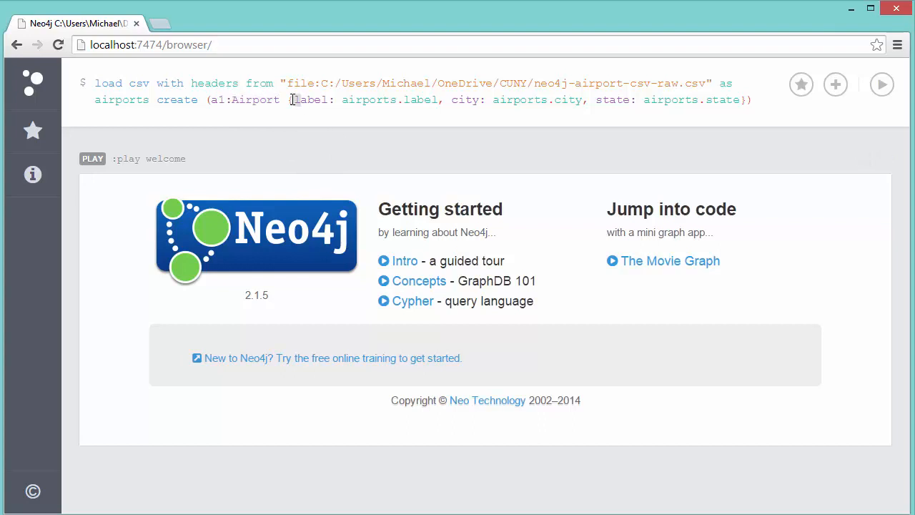
left_click_drag(292, 100, 579, 100)
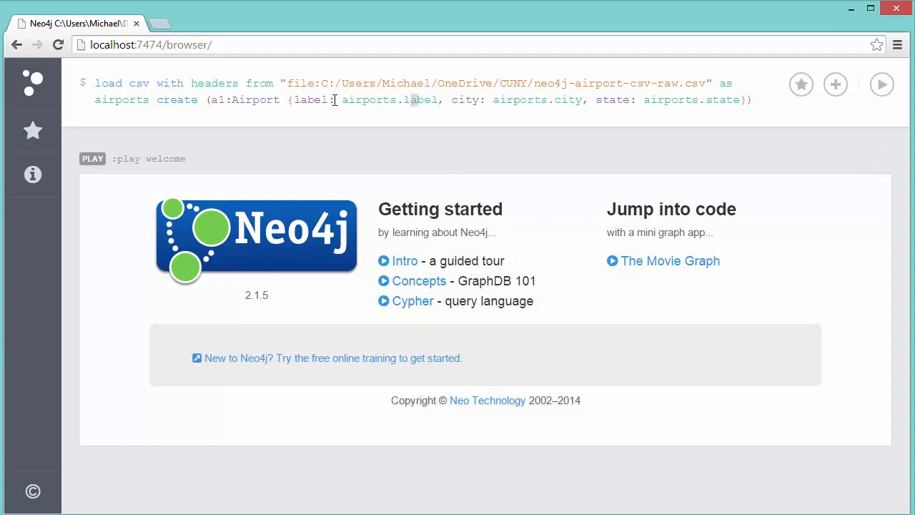
double_click(368, 100)
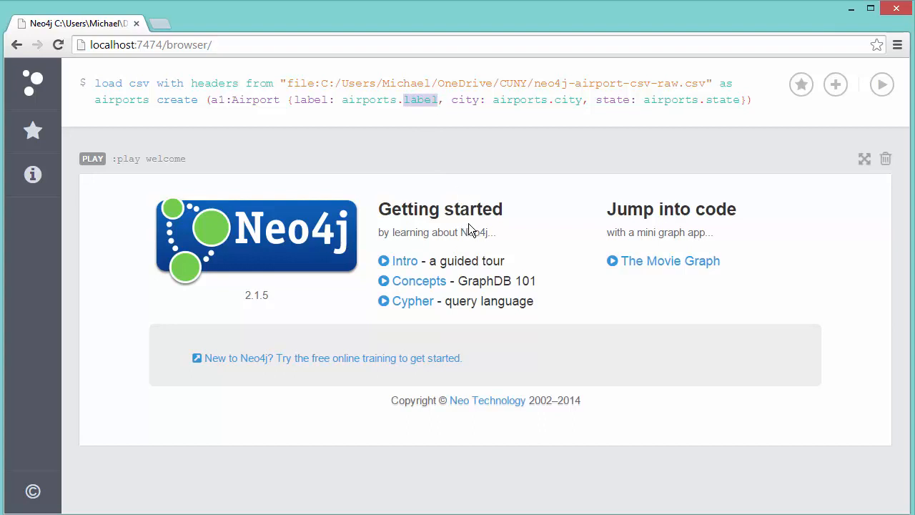
mouse_move(521, 197)
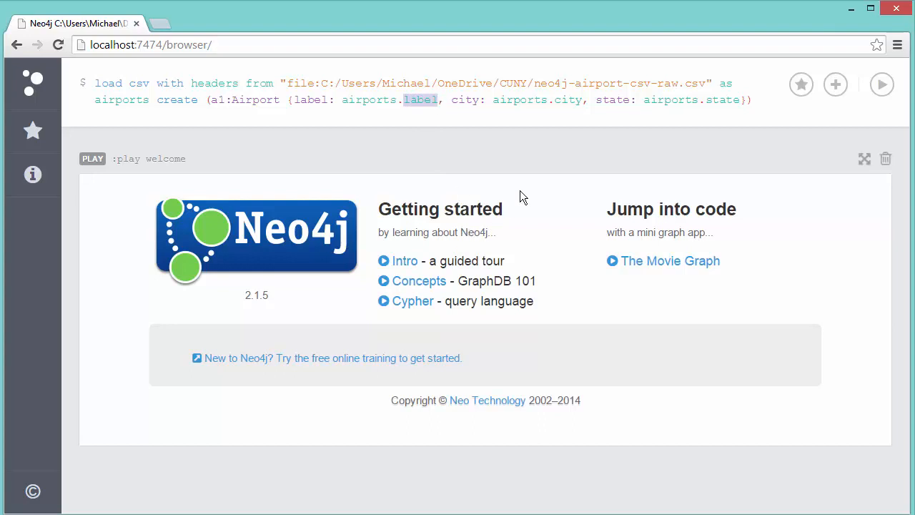
mouse_move(498, 95)
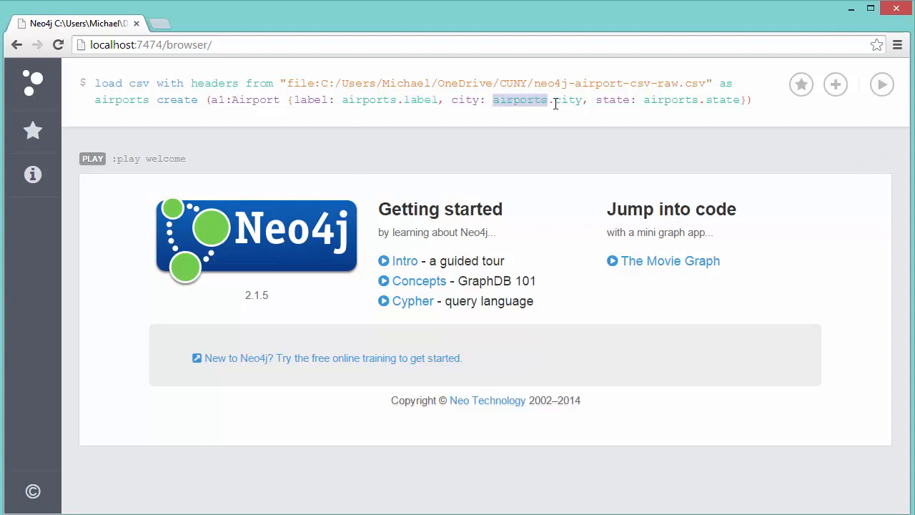
double_click(569, 100)
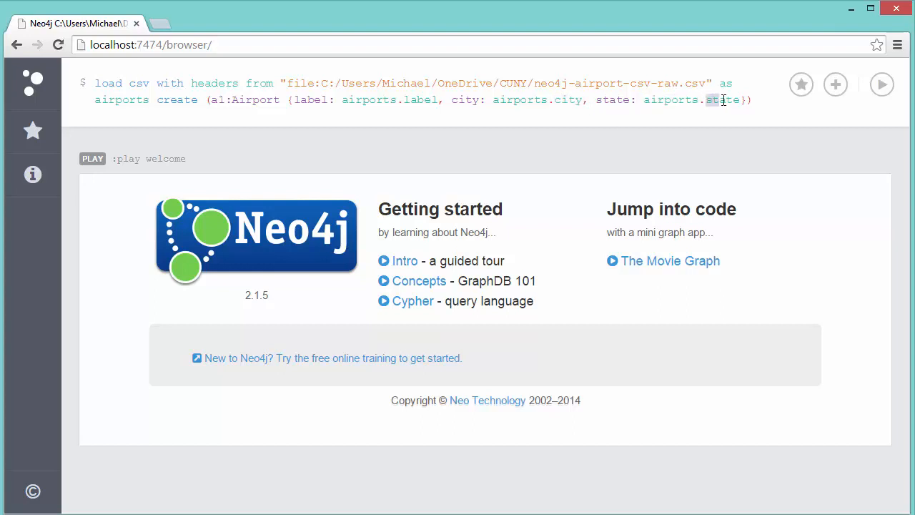
double_click(721, 100)
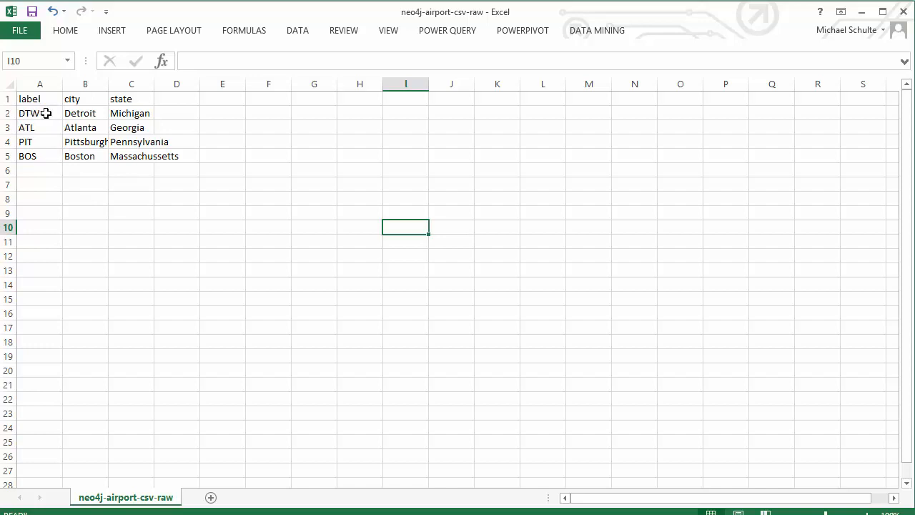
- Check the city column values Detroit and Atlanta in the airport spreadsheet
left_click(85, 113)
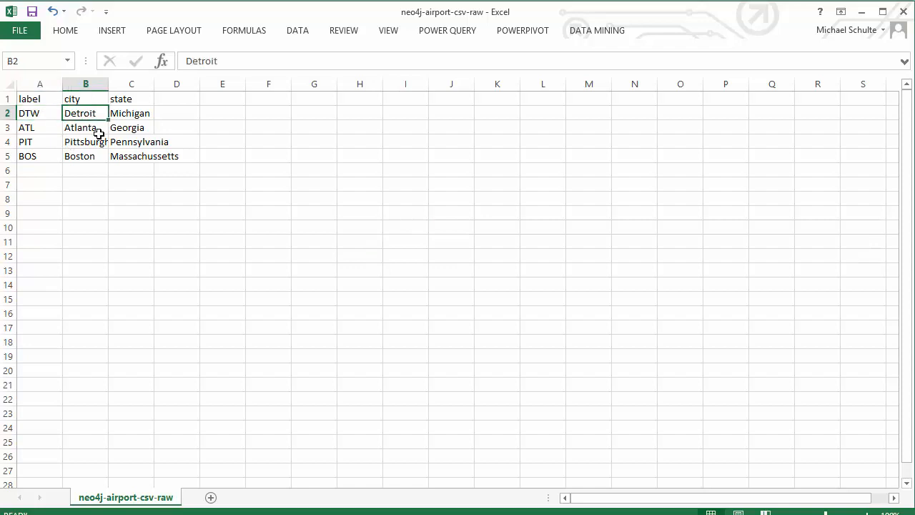
left_click(131, 113)
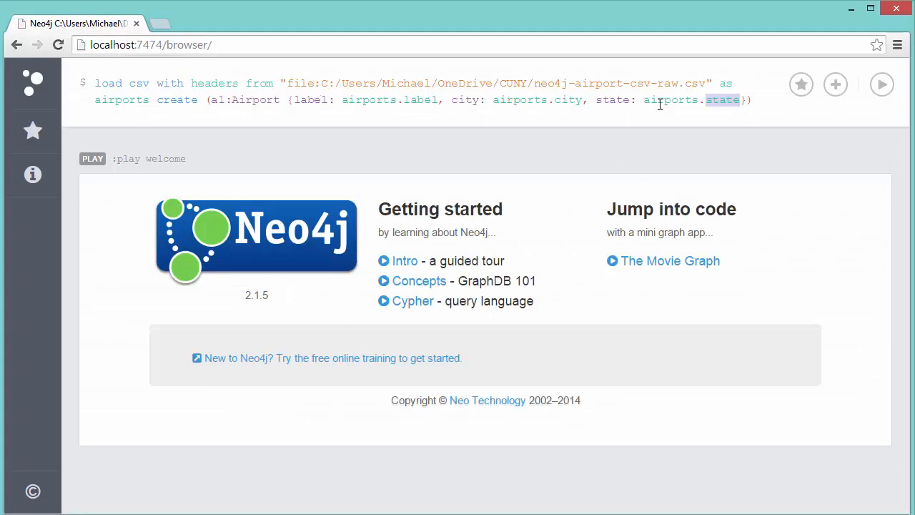
mouse_move(500, 150)
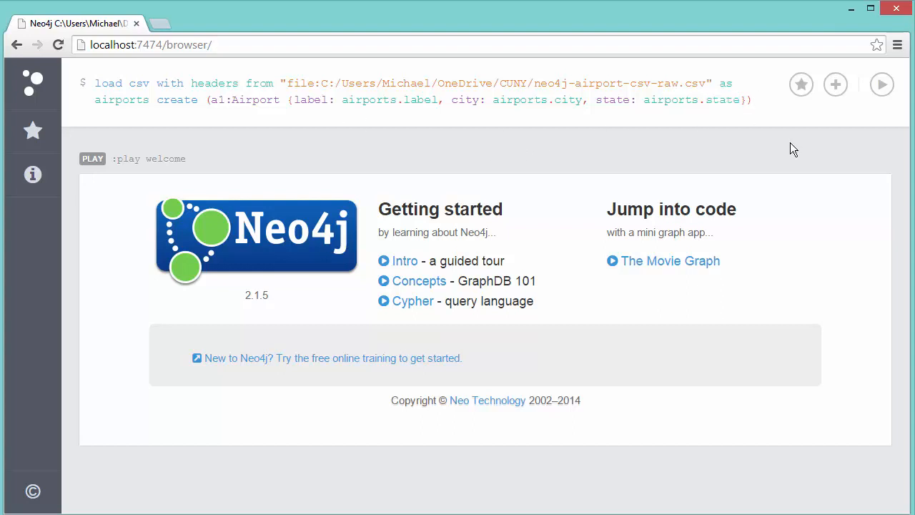
- Run the airport LOAD CSV query, creating 4 Airport nodes with 12 properties
left_click(882, 84)
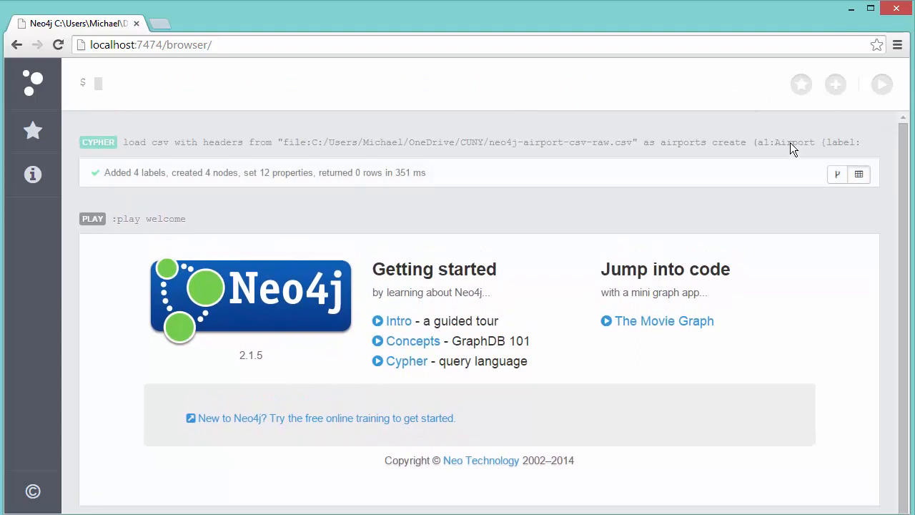
mouse_move(211, 189)
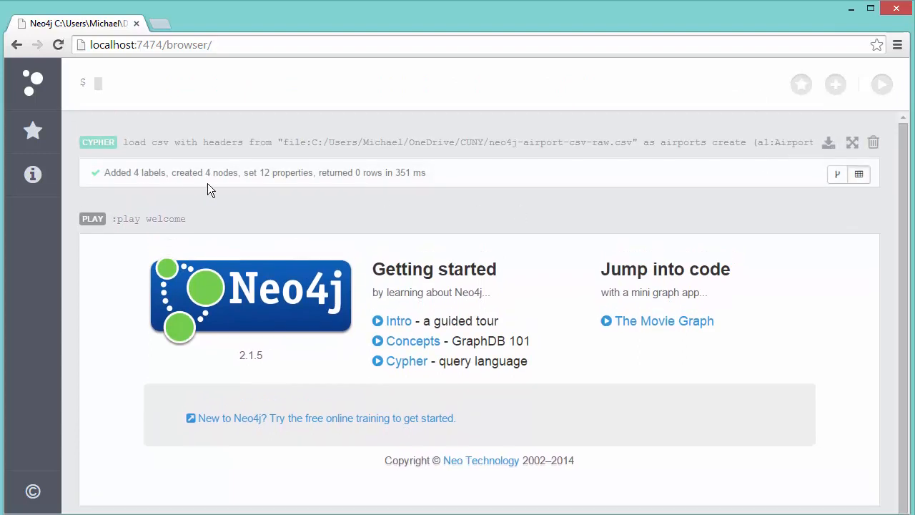
mouse_move(270, 189)
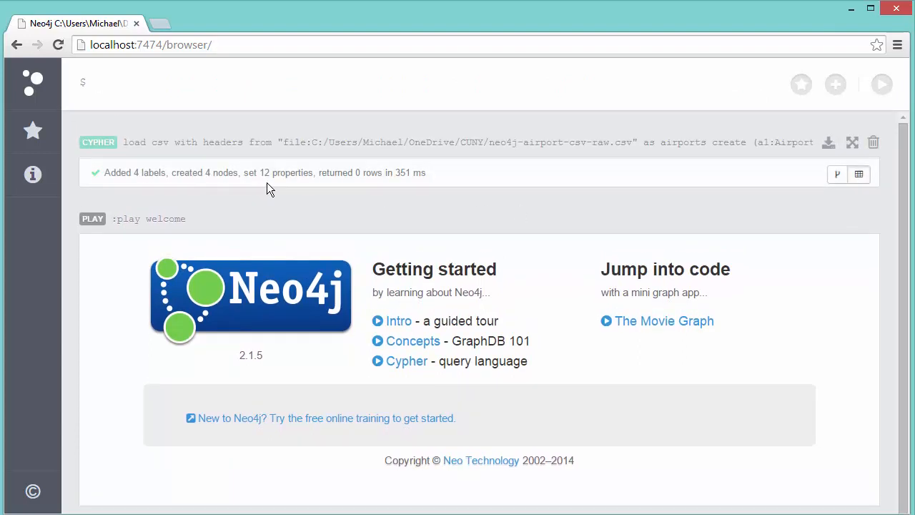
mouse_move(411, 191)
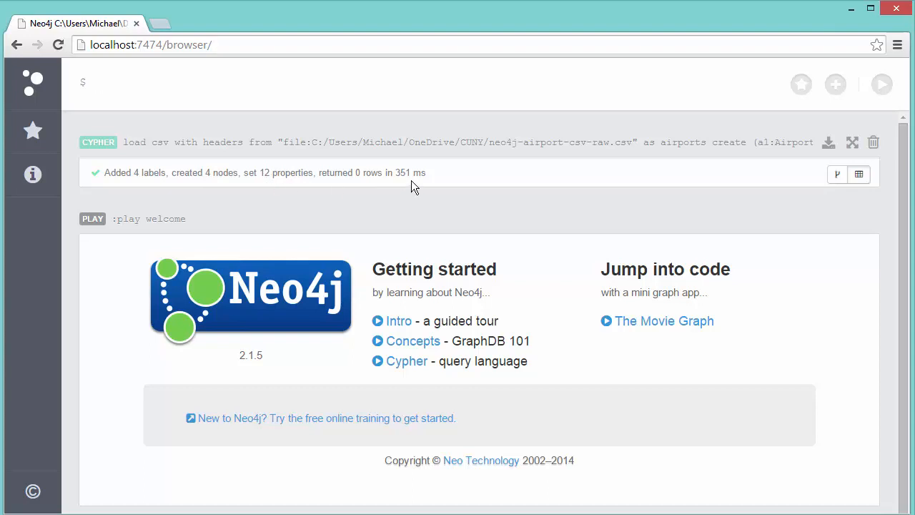
- Run match (n) return (n) to display the four Airport nodes BOS, PIT, ATL and DTW
left_click(214, 82)
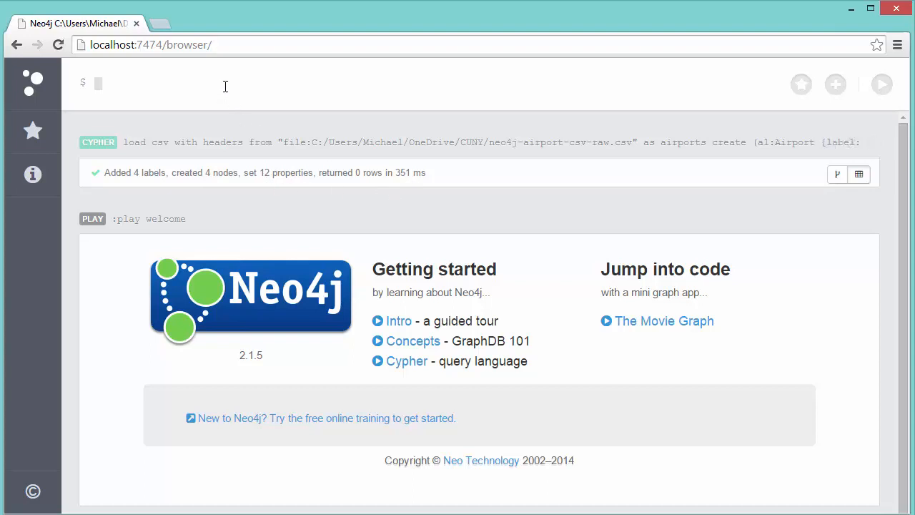
type("mathc")
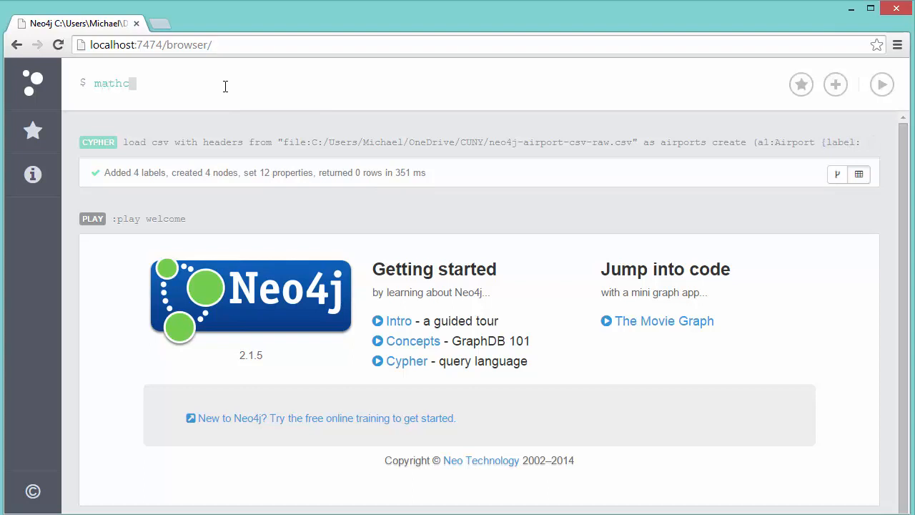
type("h (")
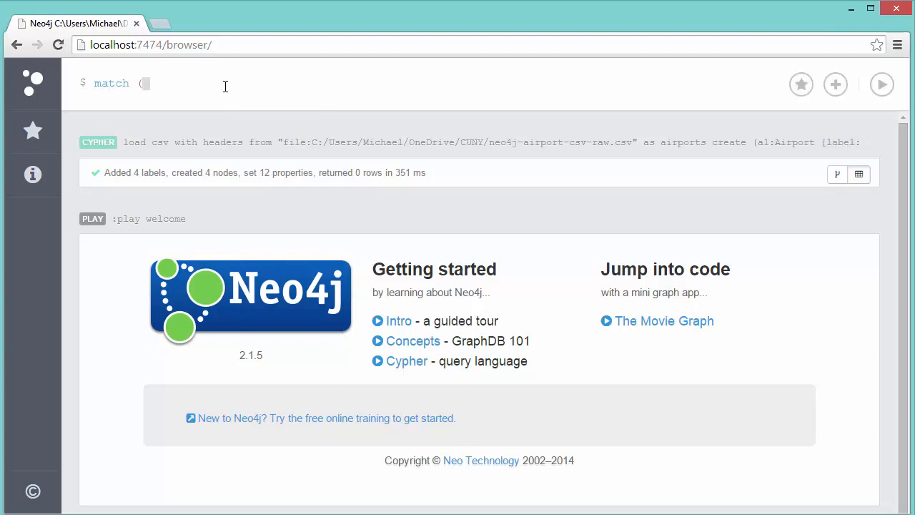
type("n) return")
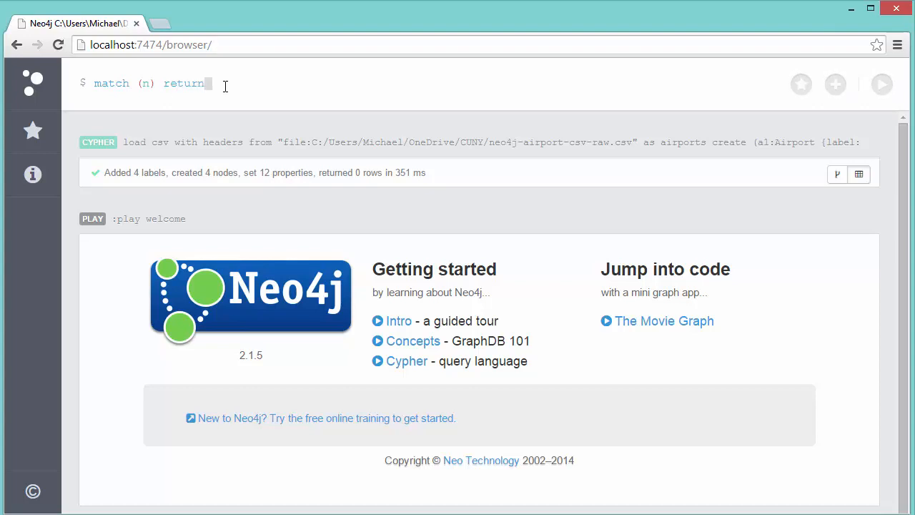
type("(n)")
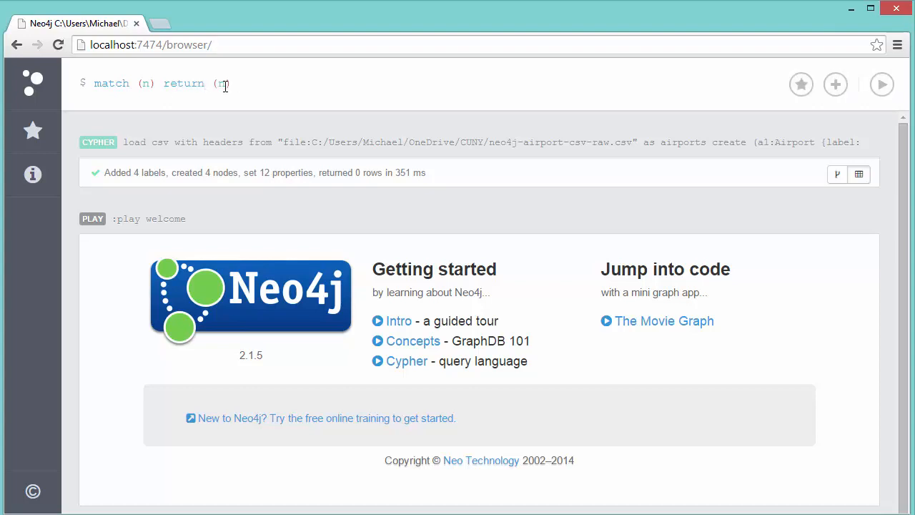
left_click(881, 84)
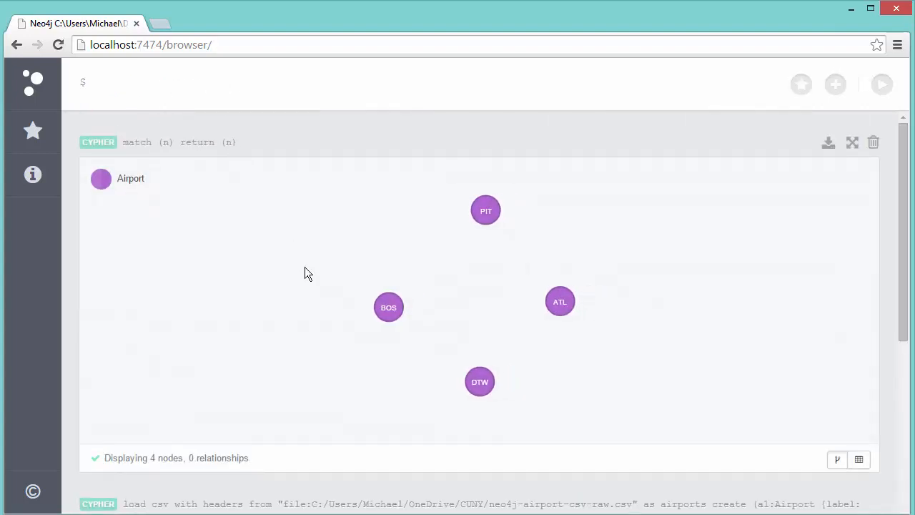
mouse_move(389, 306)
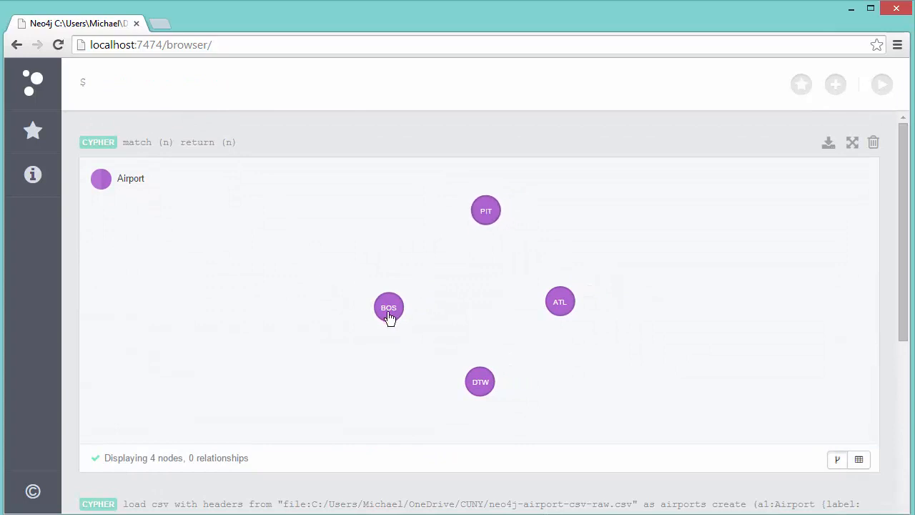
mouse_move(489, 234)
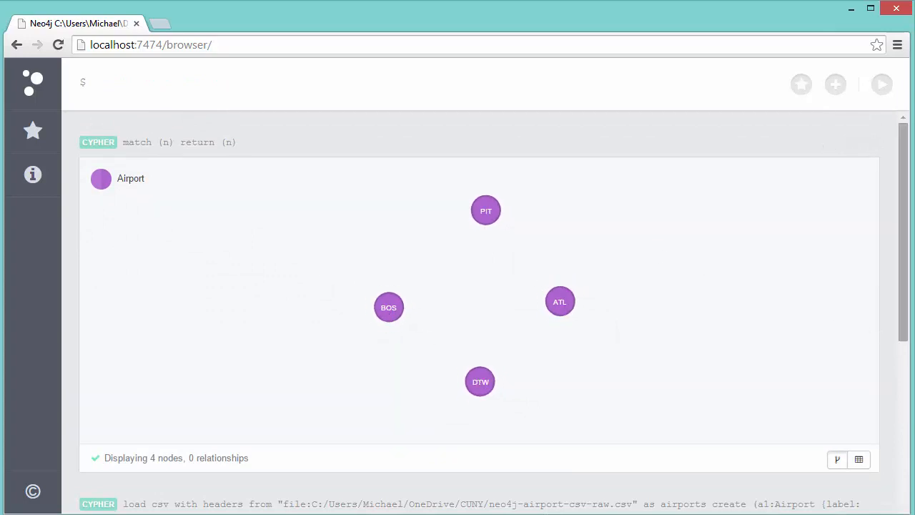
left_click(100, 82)
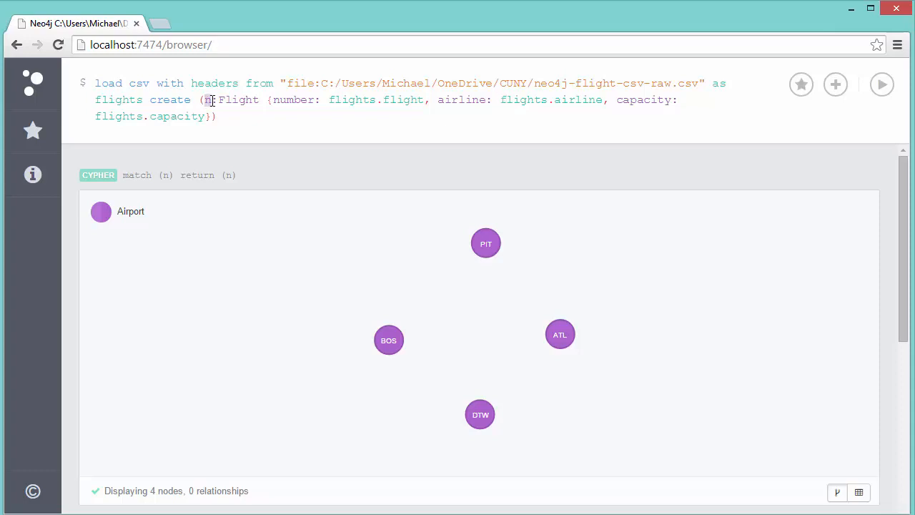
- Edit the node and flights variable names in the flight LOAD CSV query
double_click(239, 100)
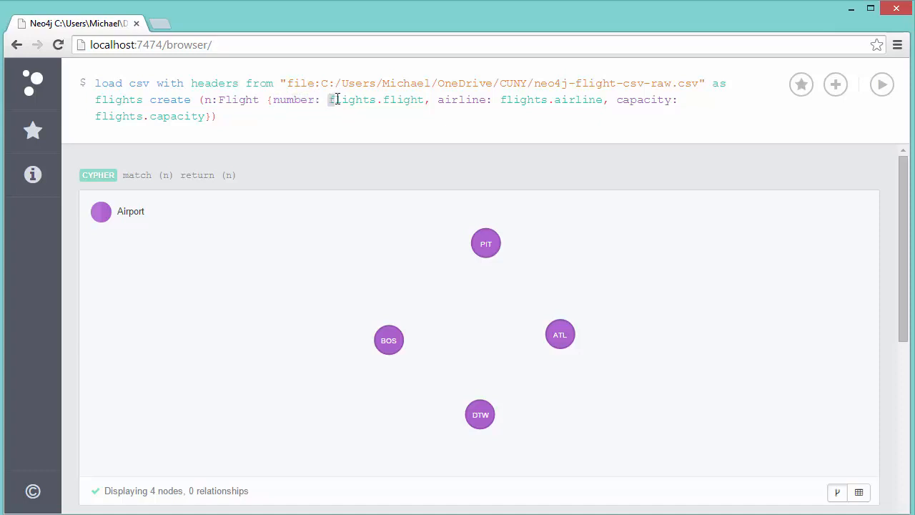
double_click(352, 100)
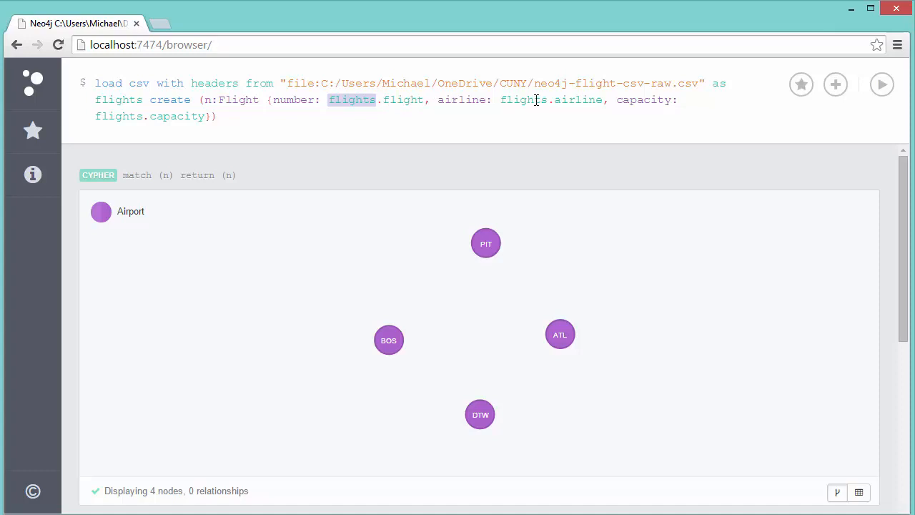
mouse_move(557, 142)
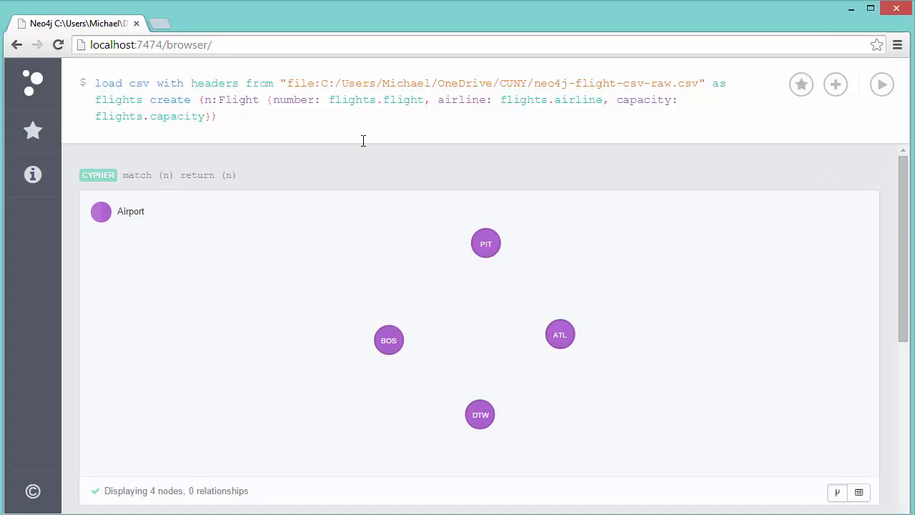
- Run the flight LOAD CSV query, creating 24 Flight nodes with 72 properties
left_click(881, 84)
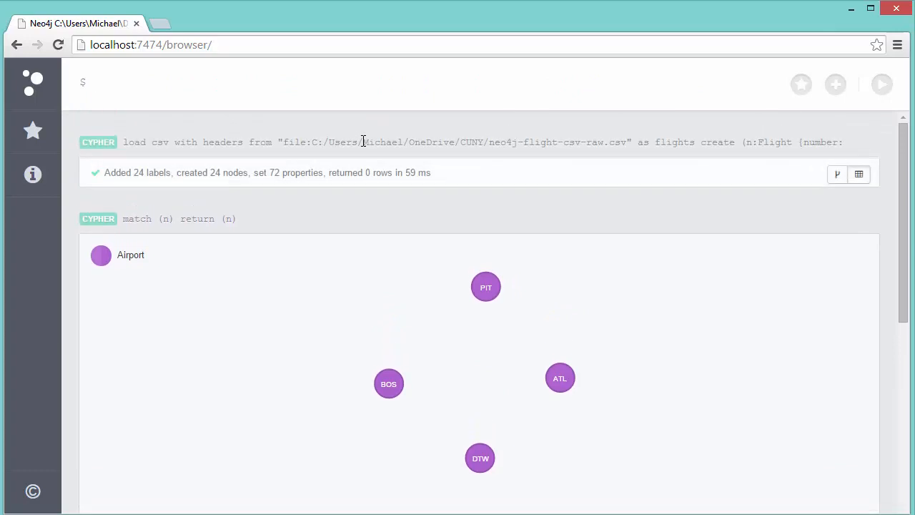
mouse_move(203, 194)
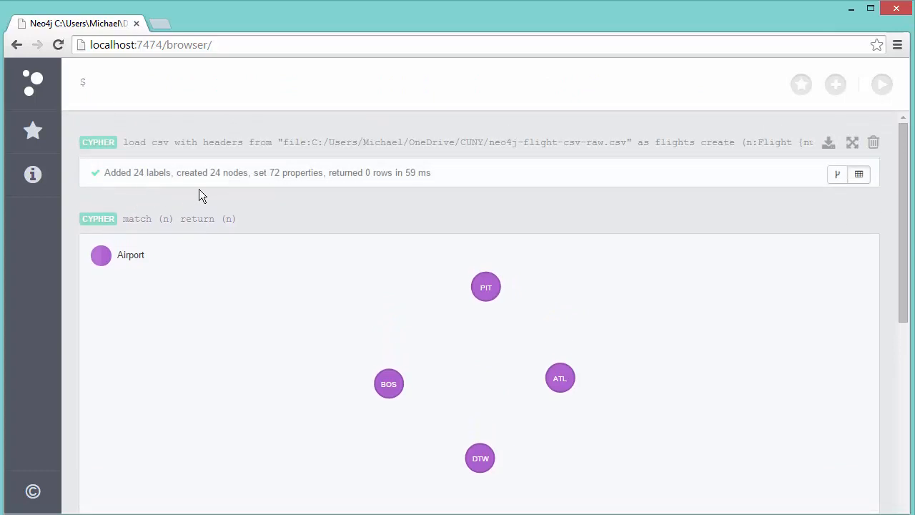
mouse_move(269, 193)
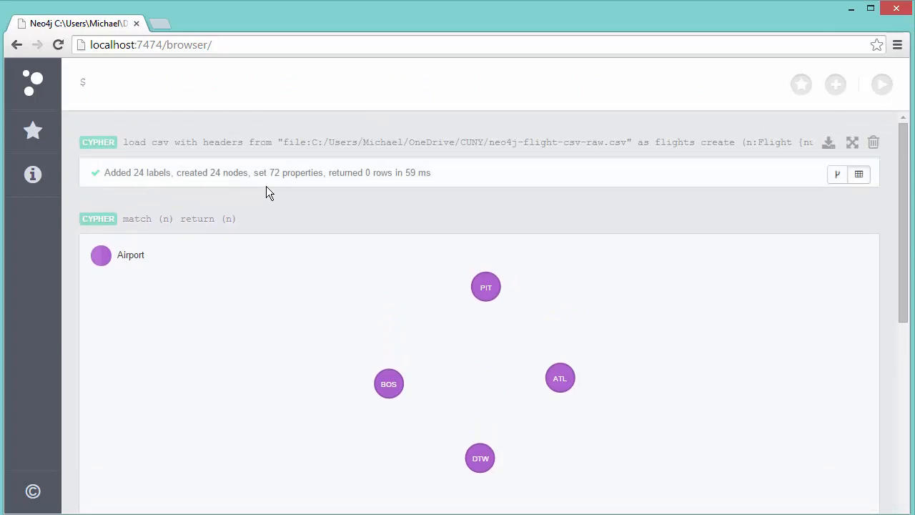
left_click(97, 83)
type("match (n) return (n)")
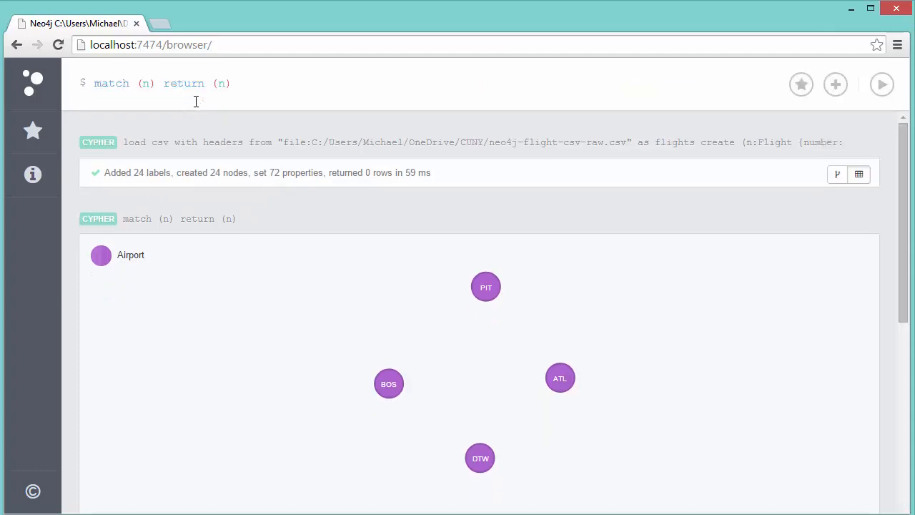
- Rerun match (n) return (n) and expand the graph of 28 unconnected nodes to full window
left_click(881, 83)
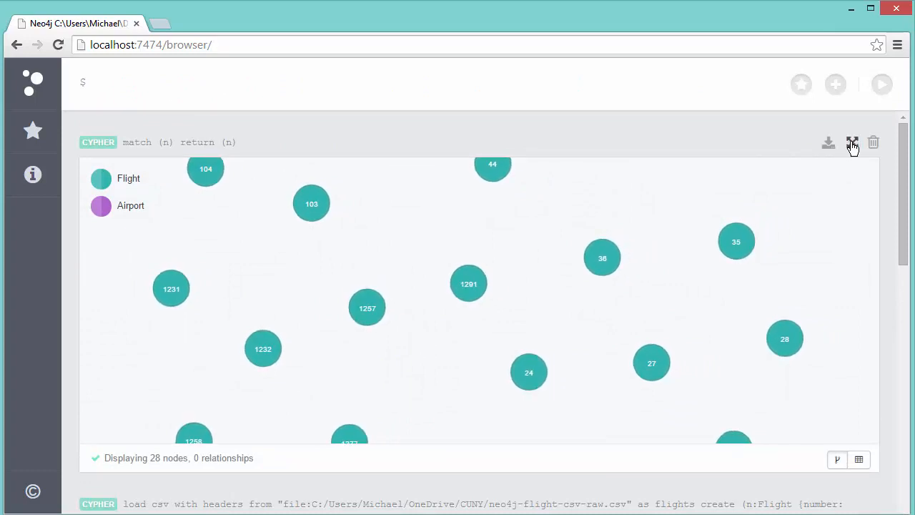
left_click(851, 143)
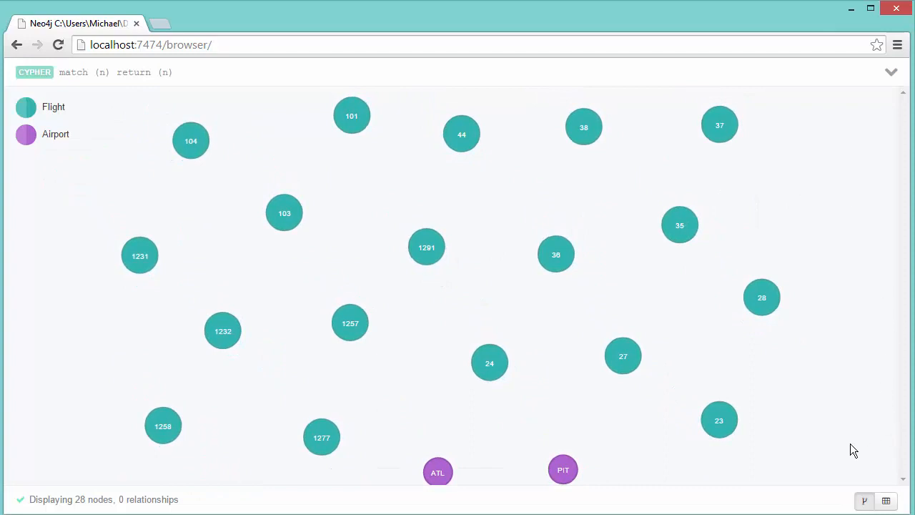
mouse_move(158, 285)
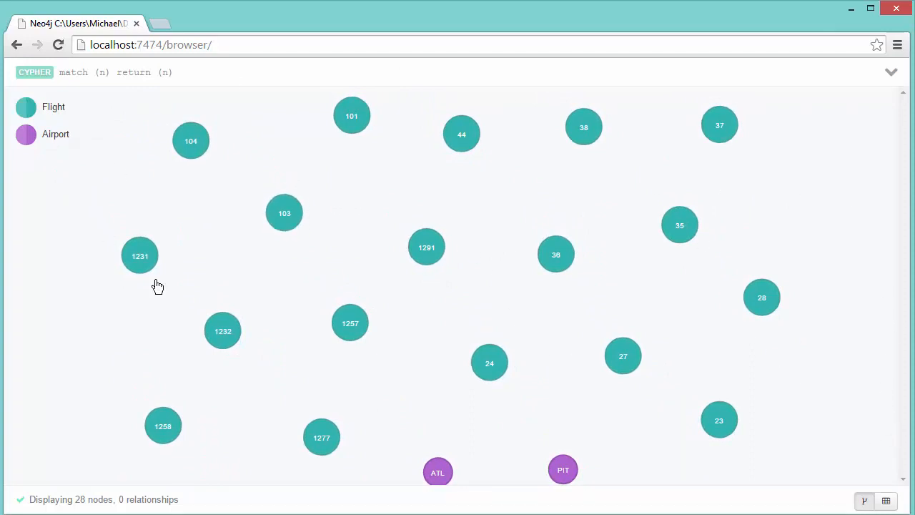
mouse_move(554, 255)
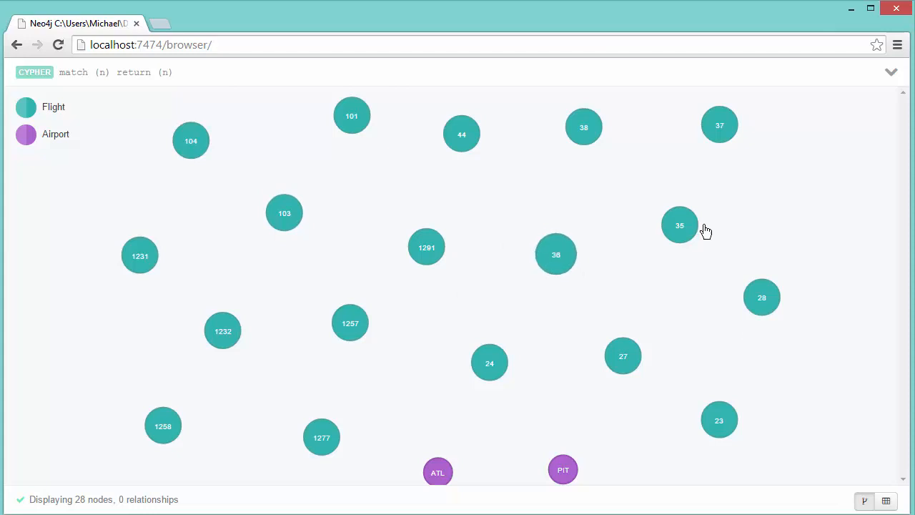
mouse_move(497, 436)
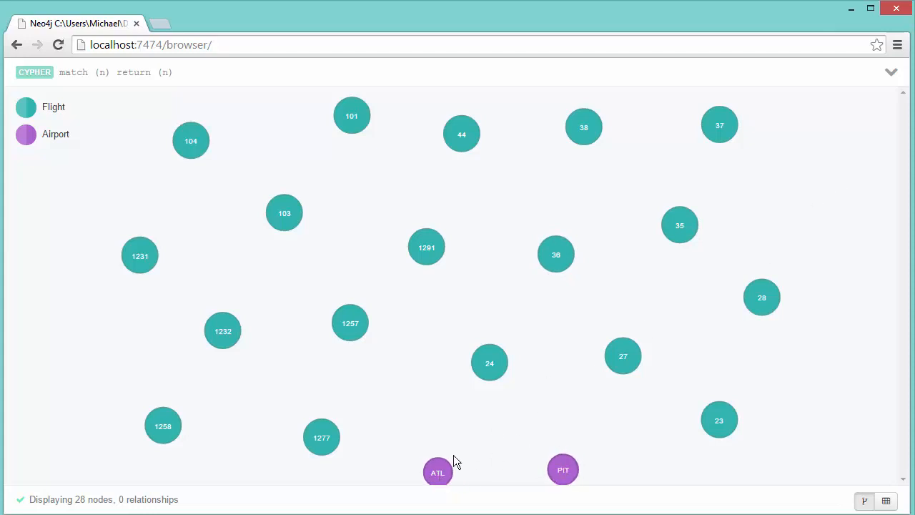
mouse_move(300, 454)
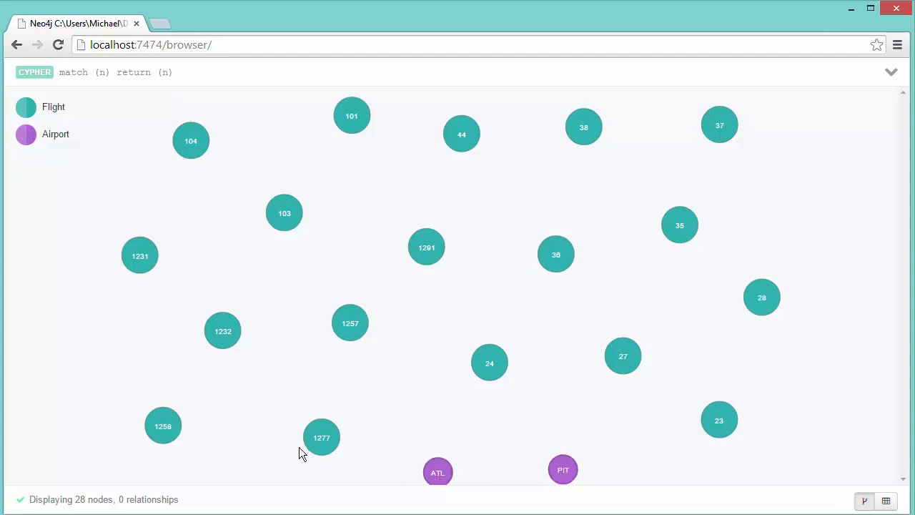
mouse_move(517, 229)
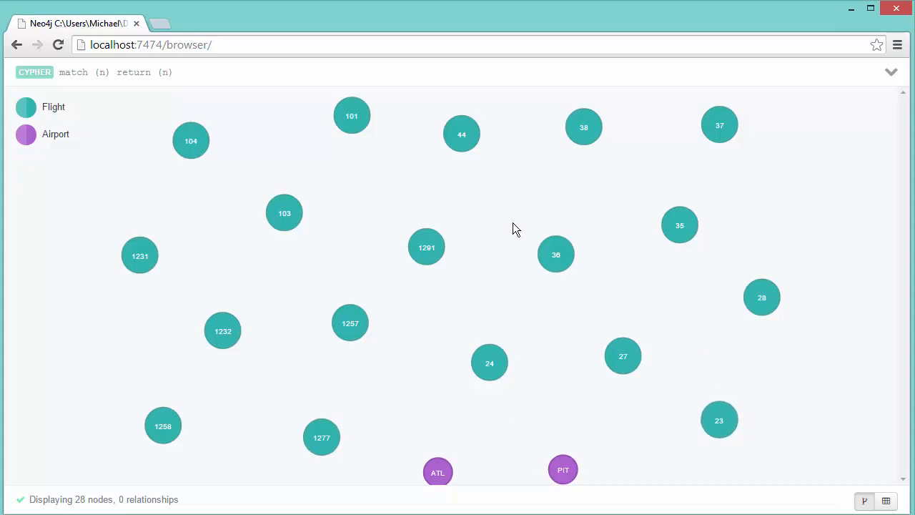
mouse_move(492, 155)
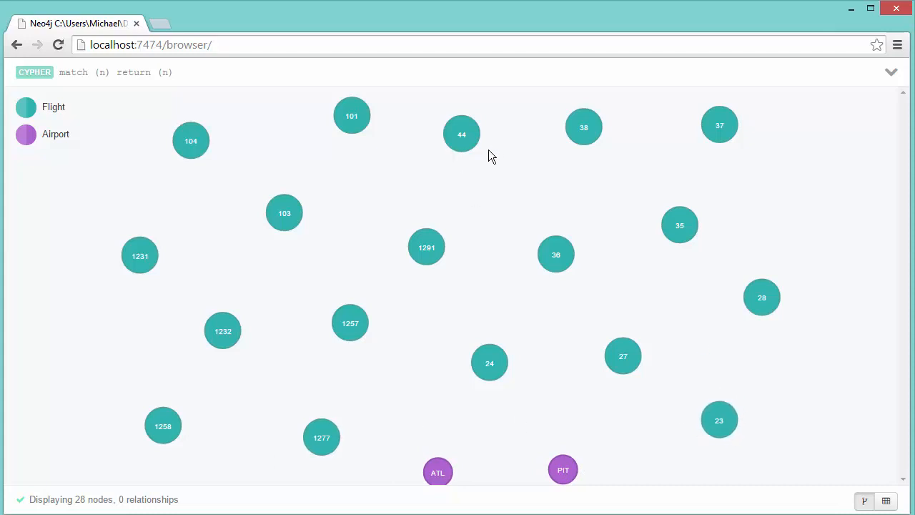
mouse_move(186, 77)
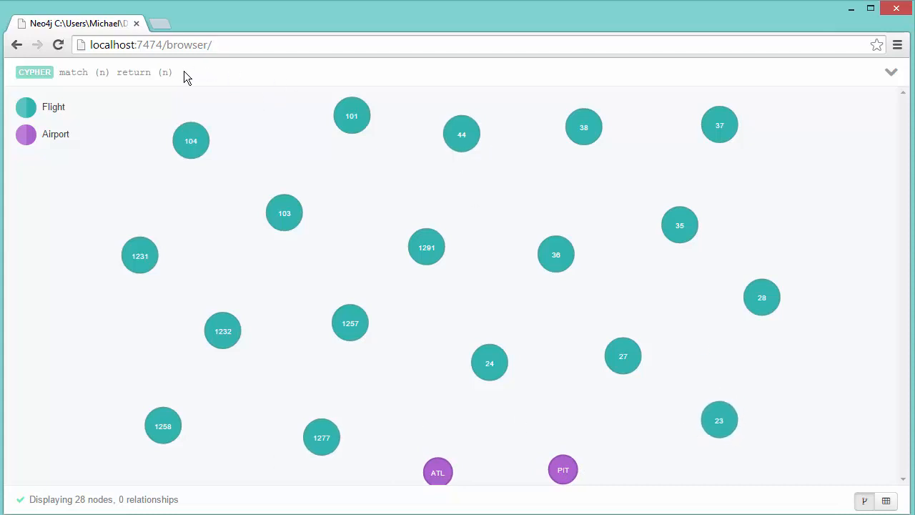
mouse_move(232, 109)
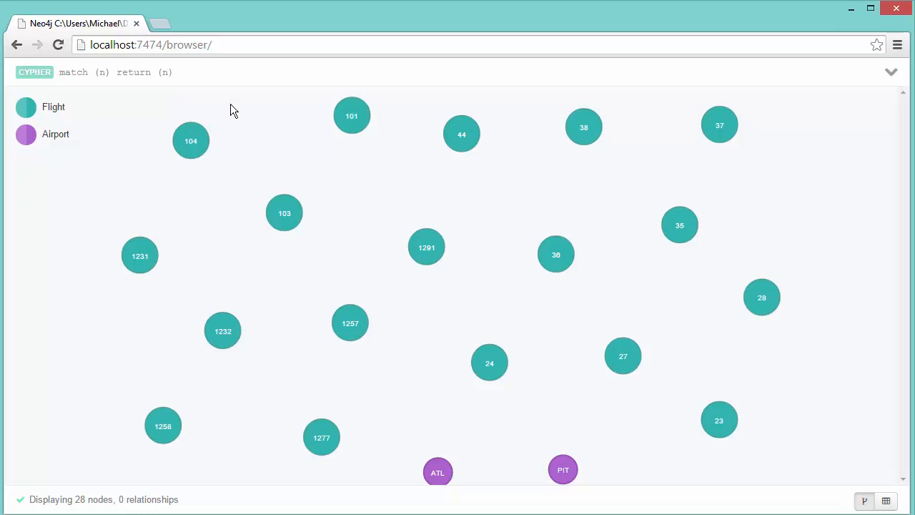
mouse_move(303, 260)
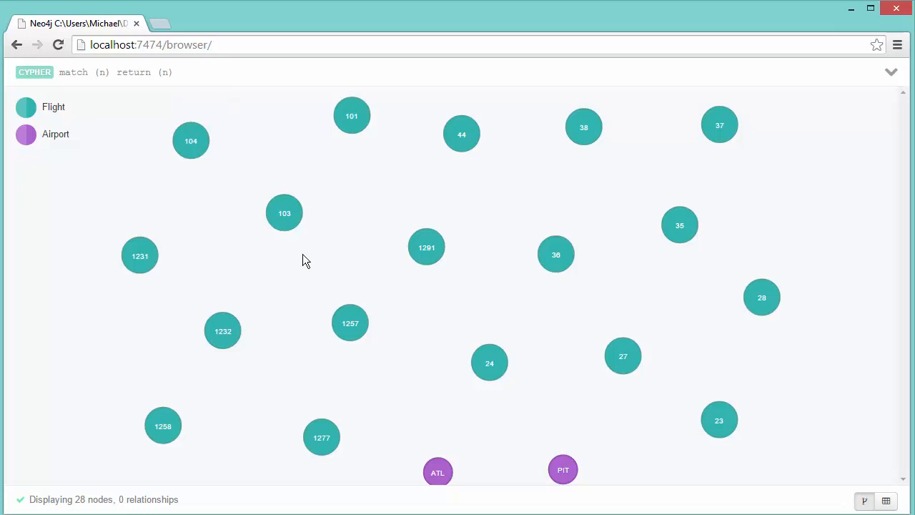
mouse_move(177, 68)
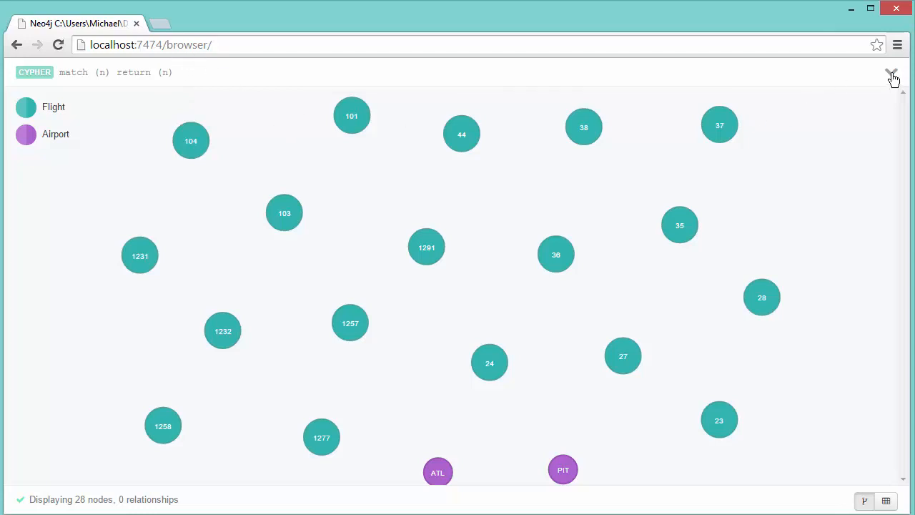
- Edit the LOAD CSV query to match Flight number and Airport nodes and create Arrives relationships
left_click(892, 77)
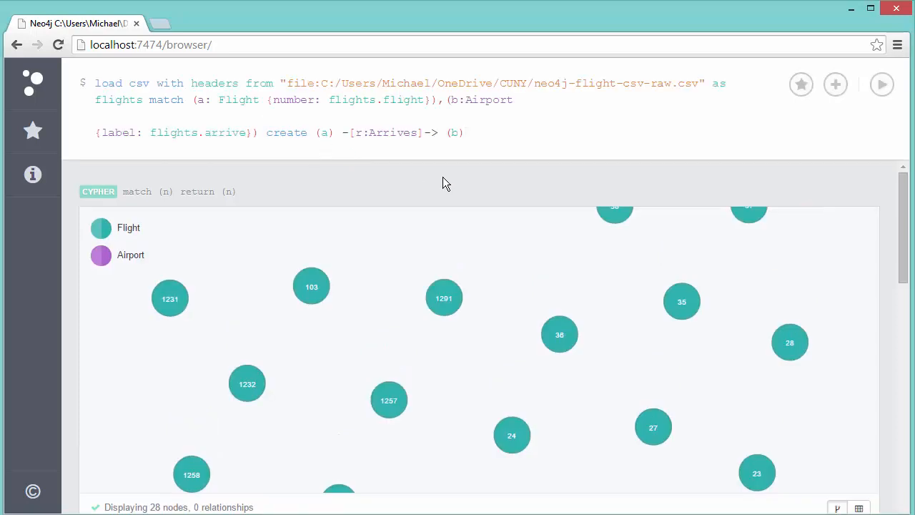
left_click(521, 100)
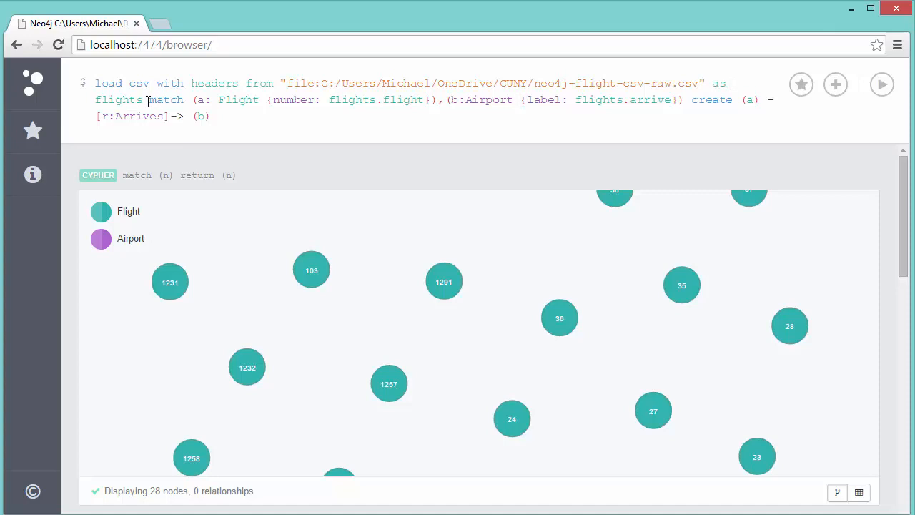
double_click(164, 100)
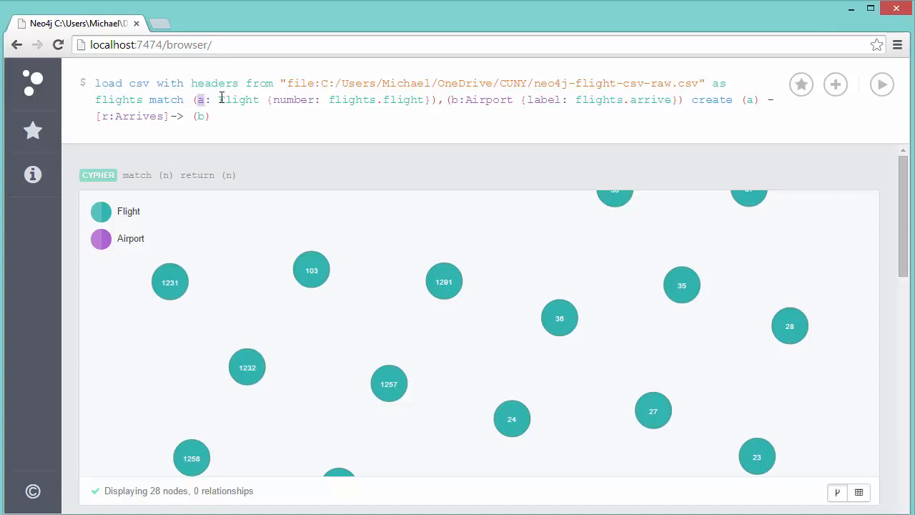
double_click(237, 100)
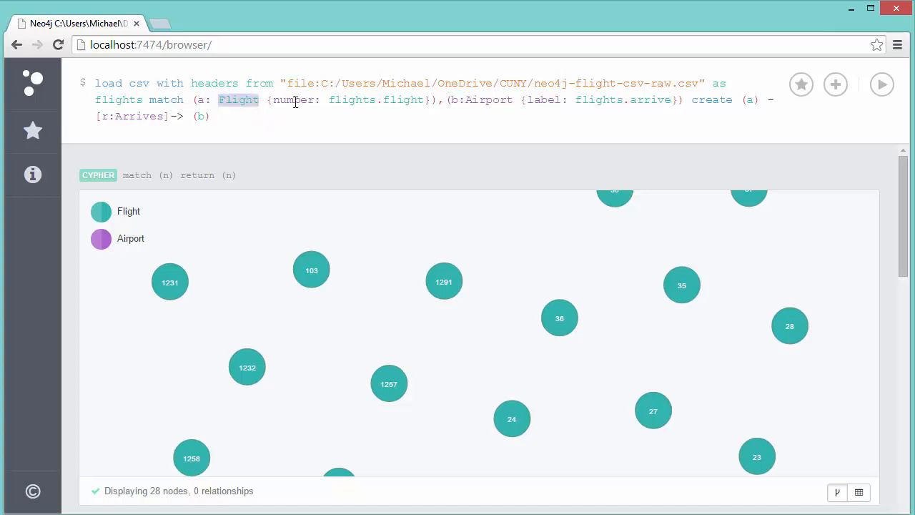
double_click(293, 100)
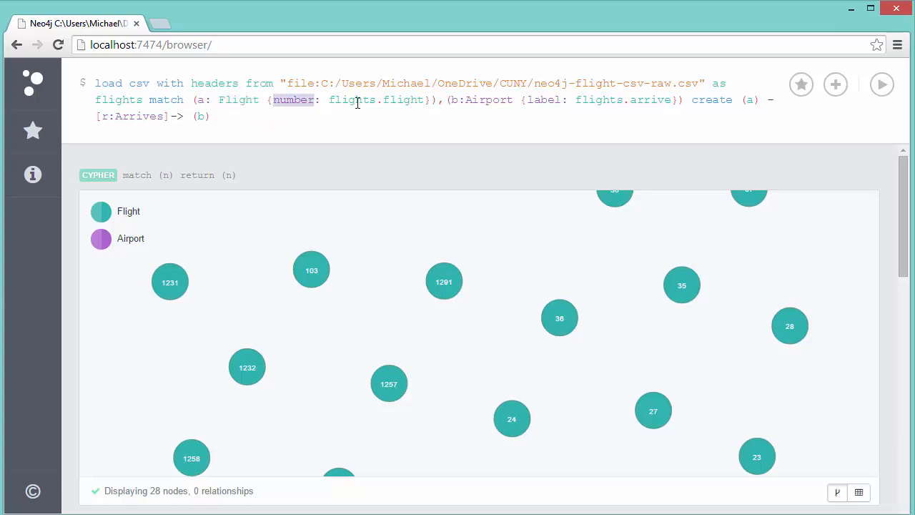
mouse_move(415, 100)
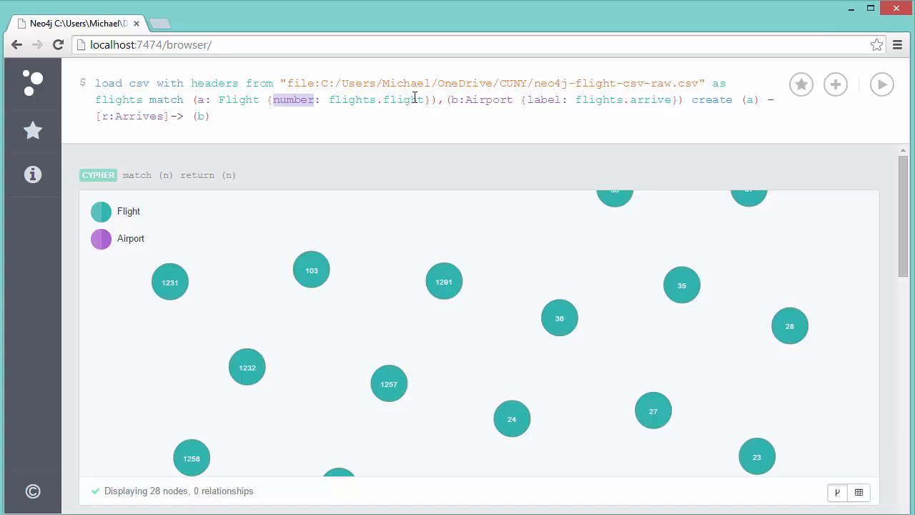
left_click(456, 100)
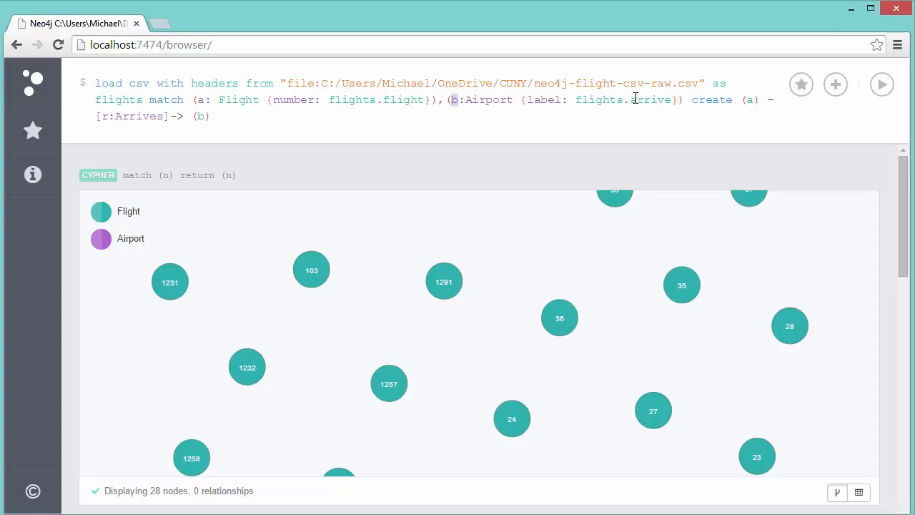
mouse_move(664, 100)
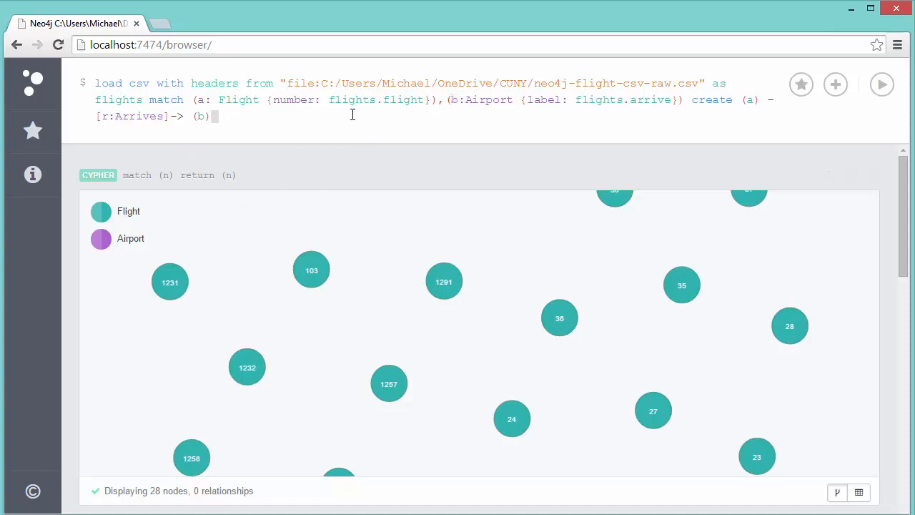
- Run the Arrives query, creating 24 flight-to-airport relationships
left_click(880, 84)
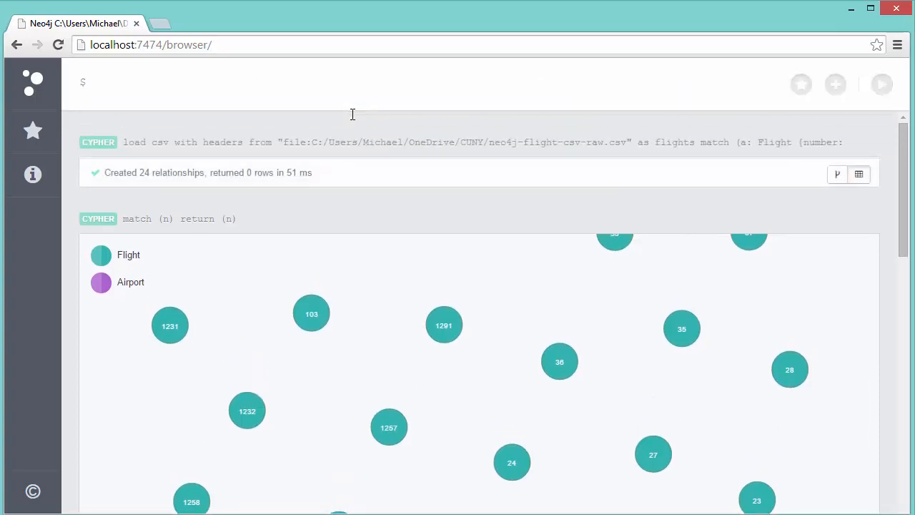
mouse_move(178, 191)
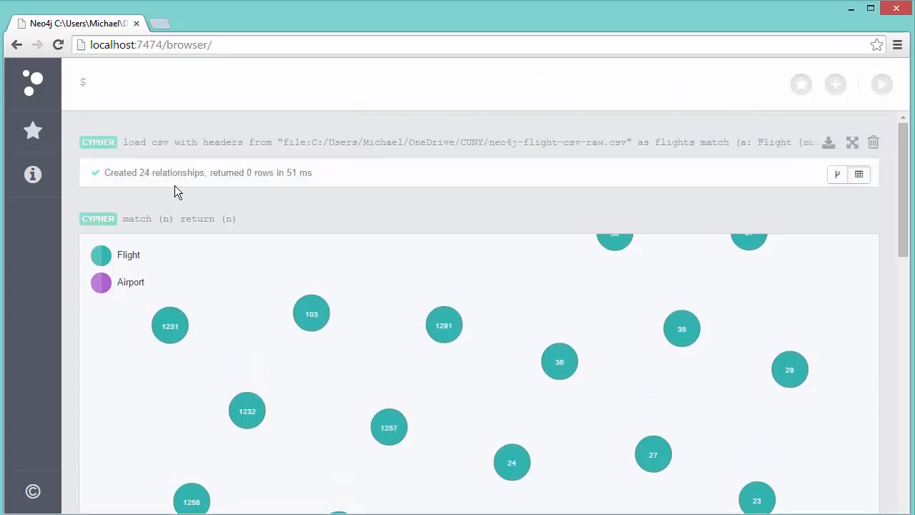
mouse_move(258, 189)
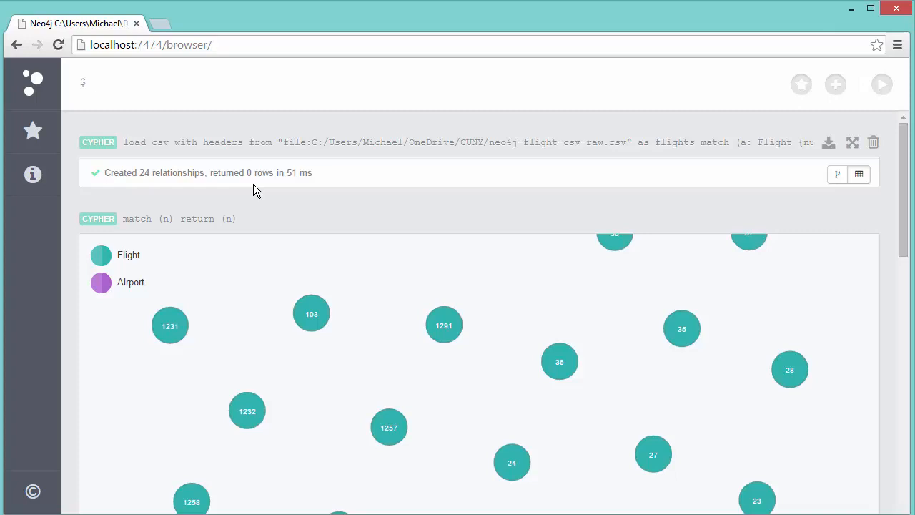
left_click(97, 83)
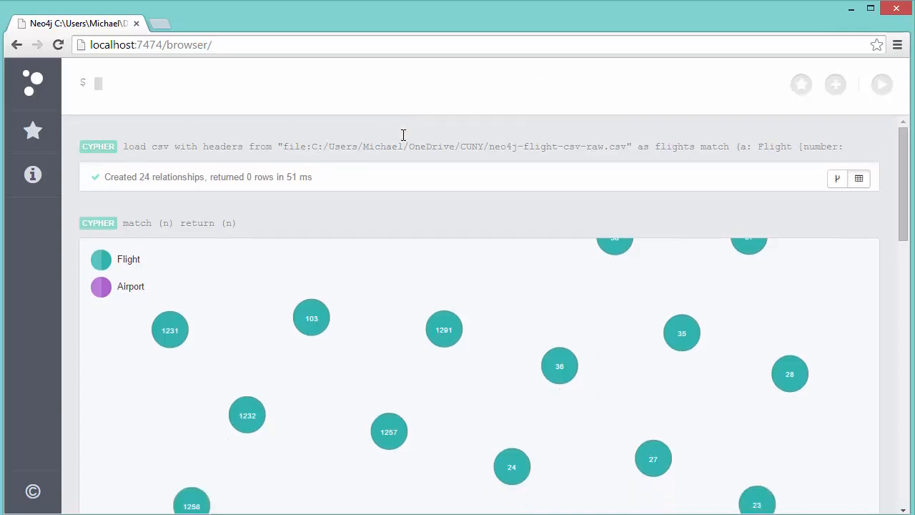
- Run the Departs LOAD CSV query, creating another 24 relationships
left_click(881, 84)
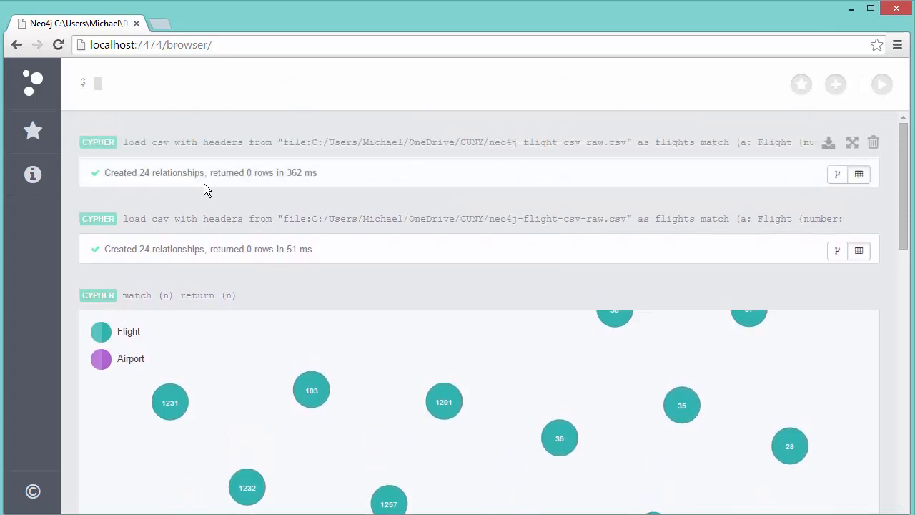
mouse_move(501, 158)
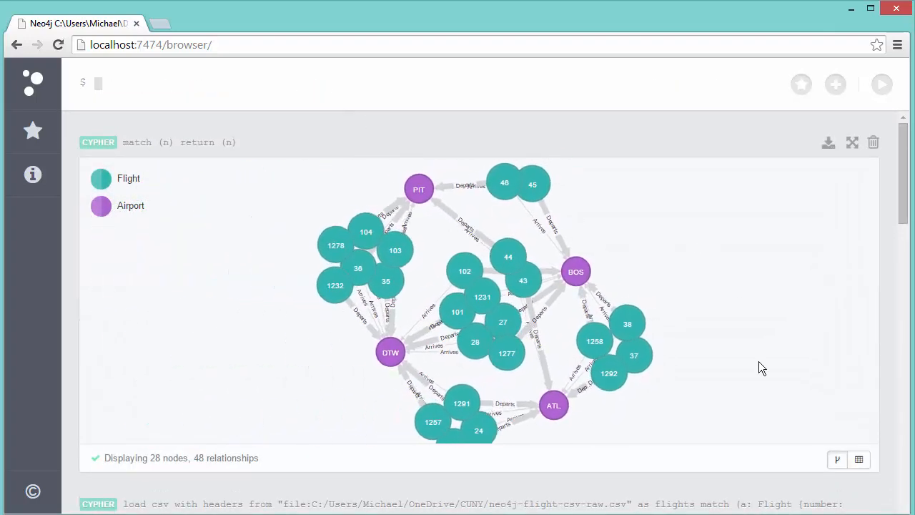
- Expand the 28-node, 48-relationship graph result to fill the whole window
left_click(851, 142)
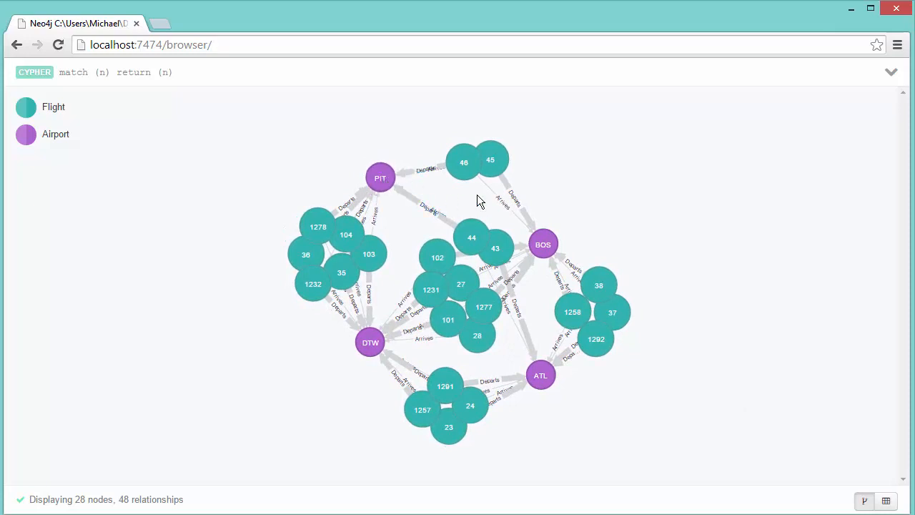
mouse_move(399, 199)
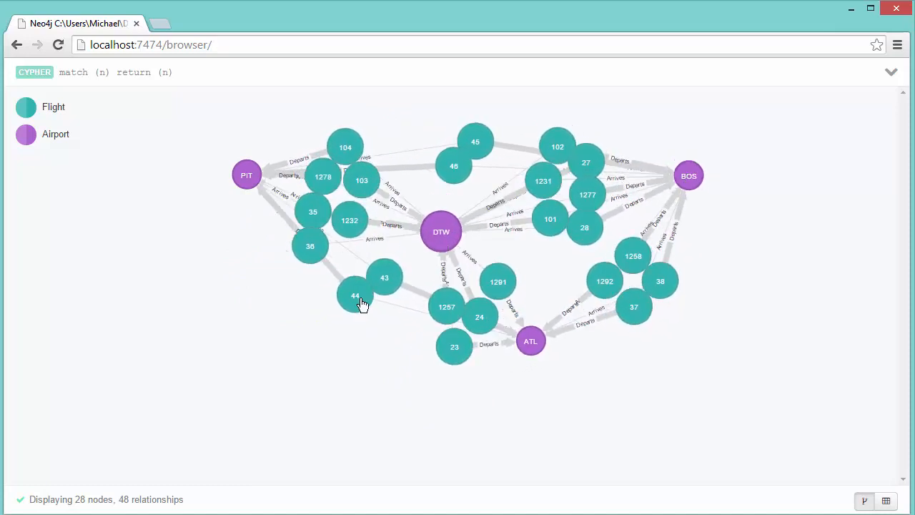
- Drag DTW lower left, ATL lower right, and spread flight 46 and the PIT–DTW flights apart
left_click_drag(440, 232, 245, 429)
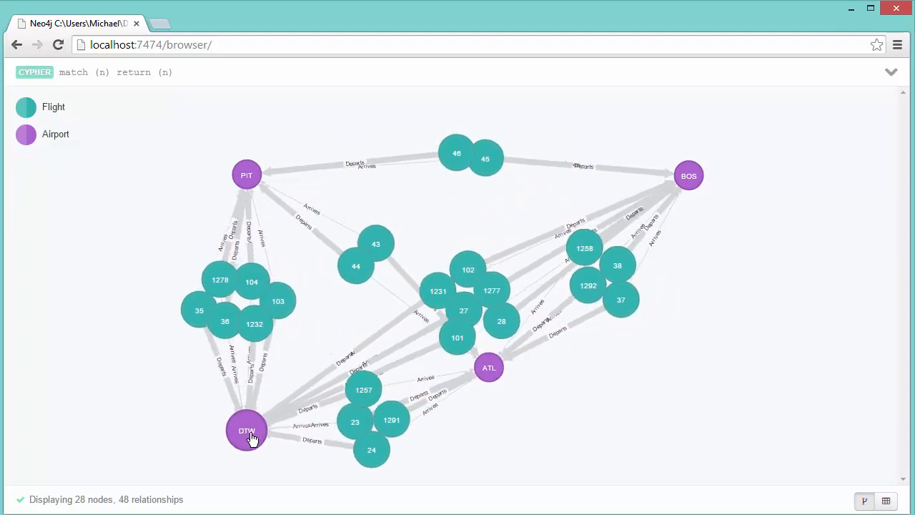
left_click_drag(489, 366, 676, 434)
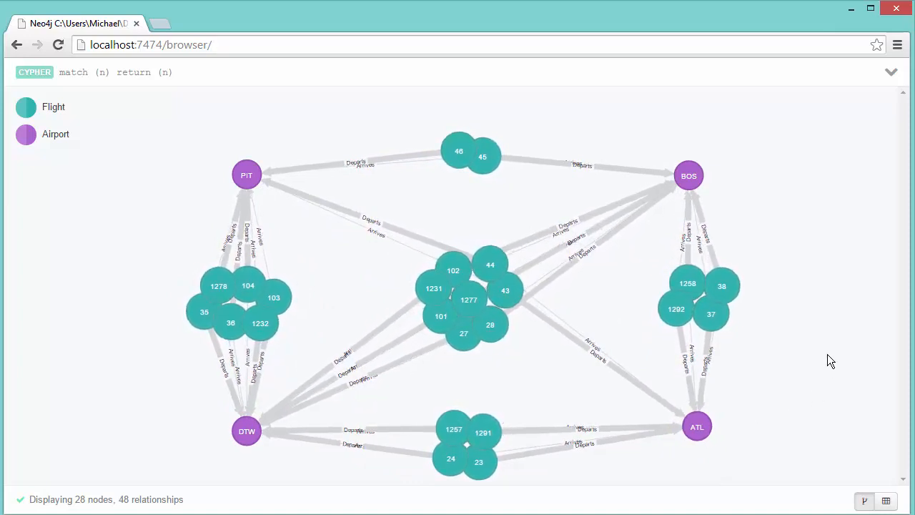
mouse_move(610, 310)
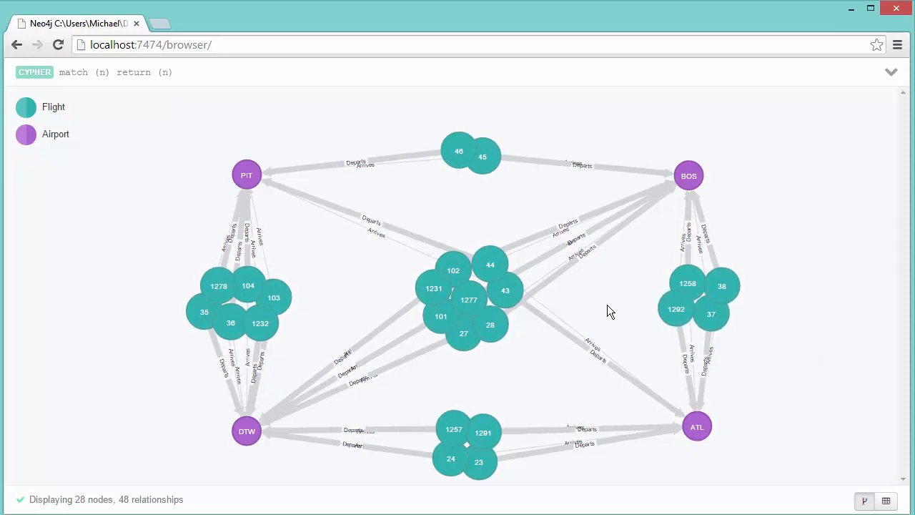
mouse_move(579, 263)
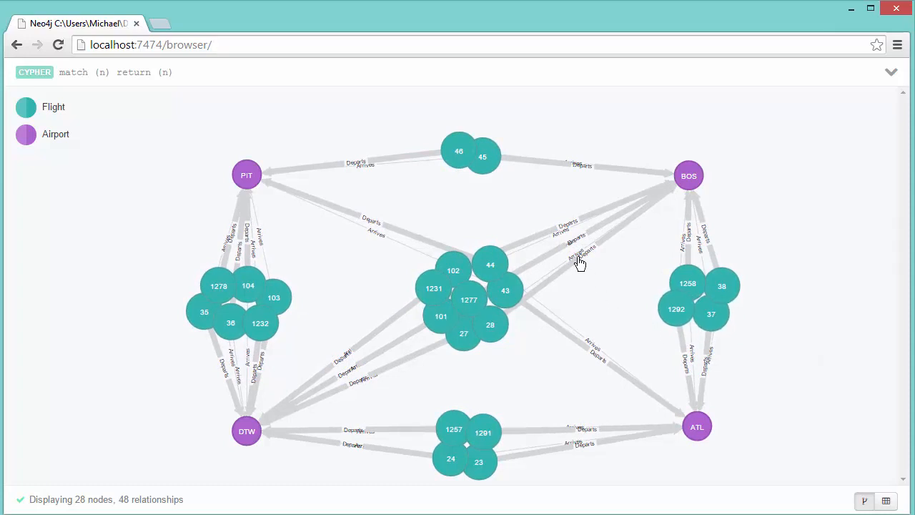
mouse_move(526, 195)
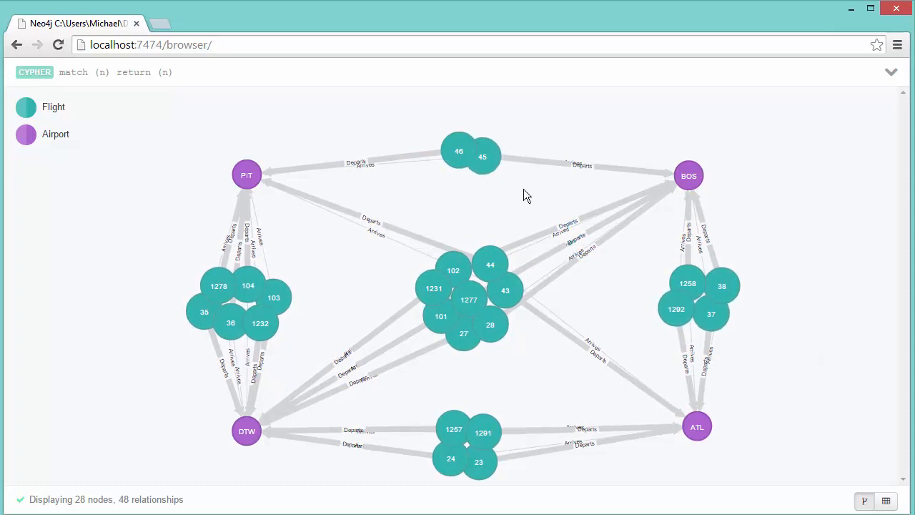
left_click_drag(483, 156, 474, 163)
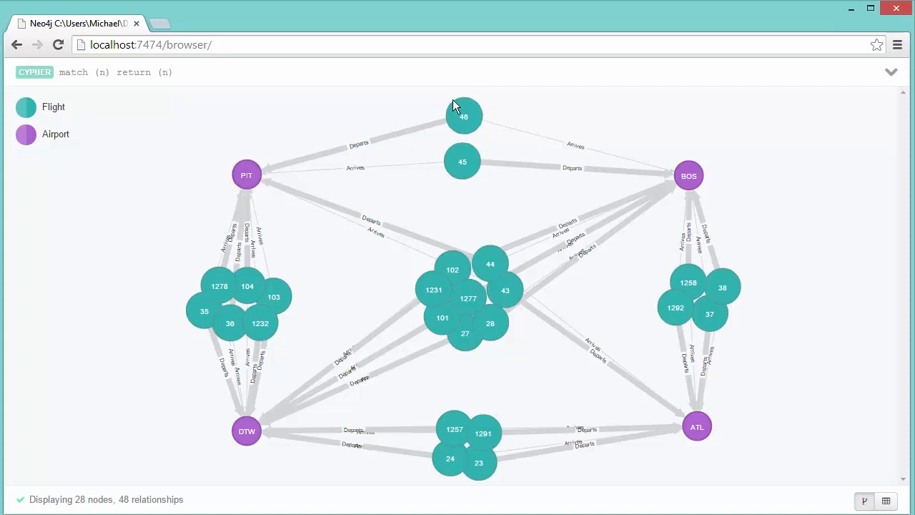
mouse_move(689, 175)
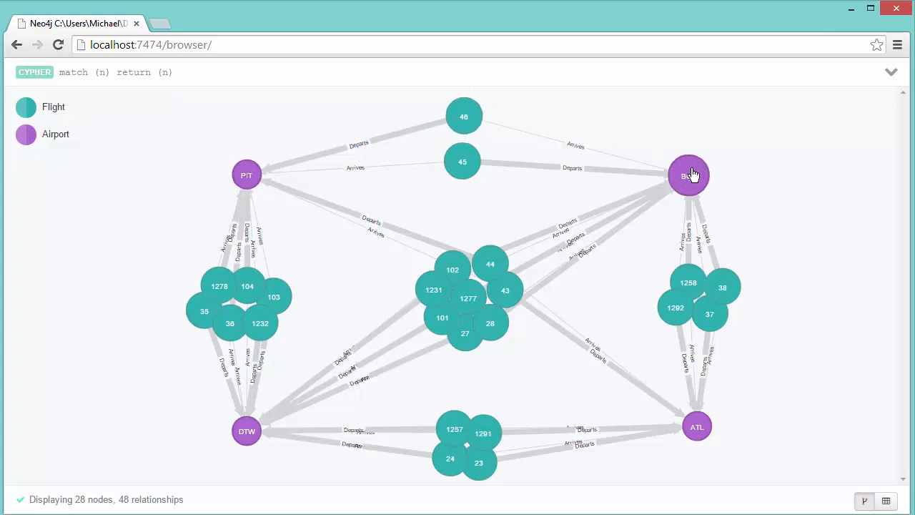
mouse_move(228, 334)
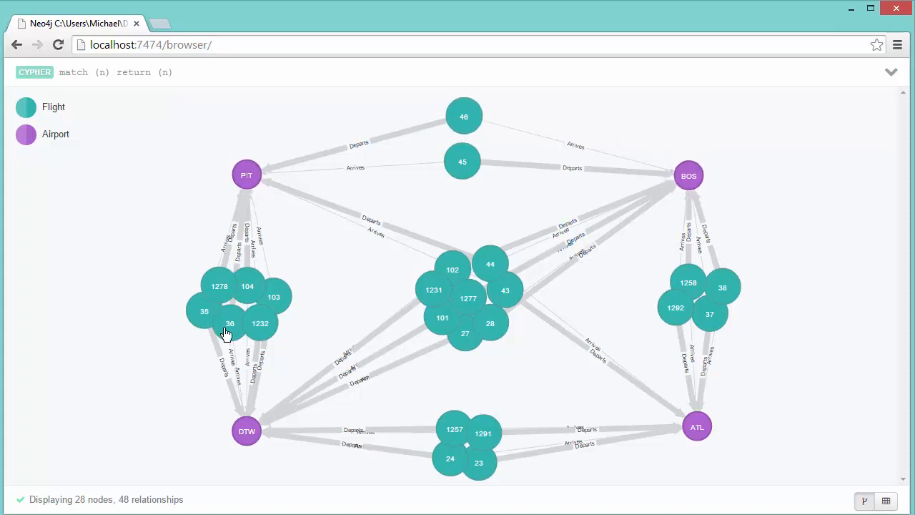
left_click_drag(203, 312, 125, 306)
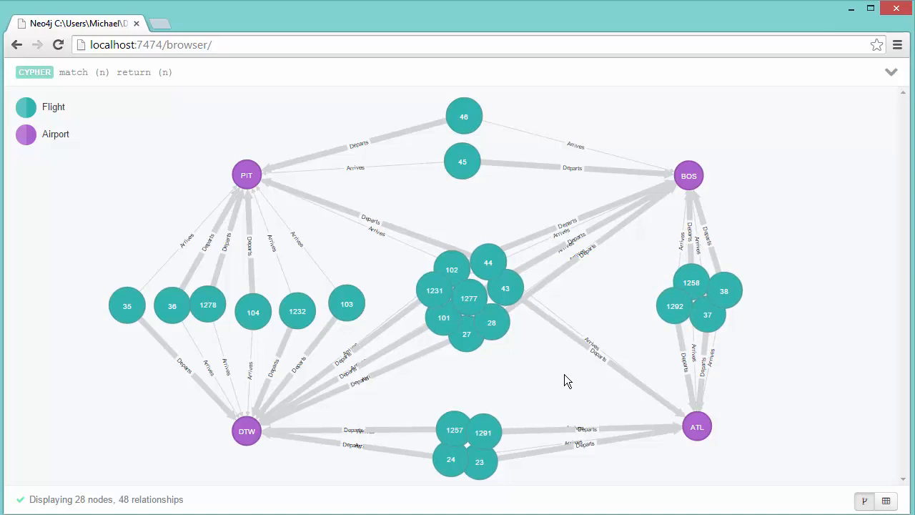
mouse_move(558, 385)
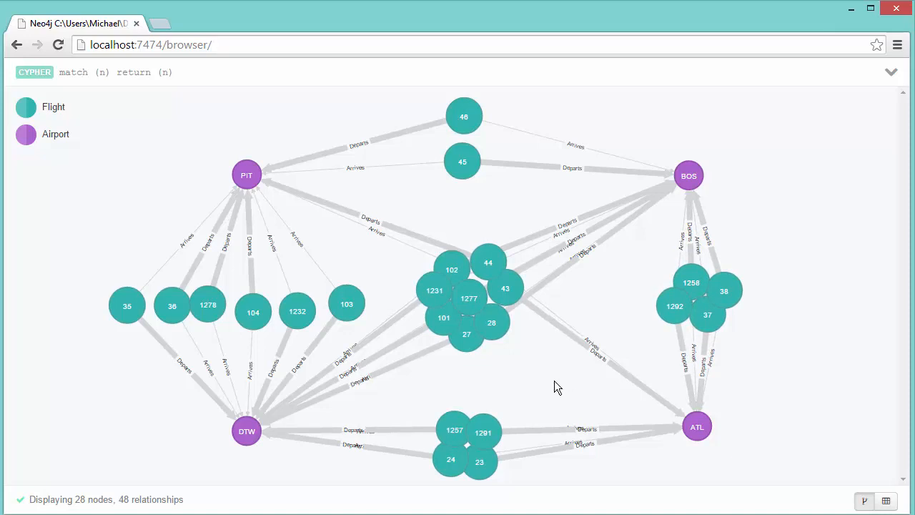
mouse_move(562, 384)
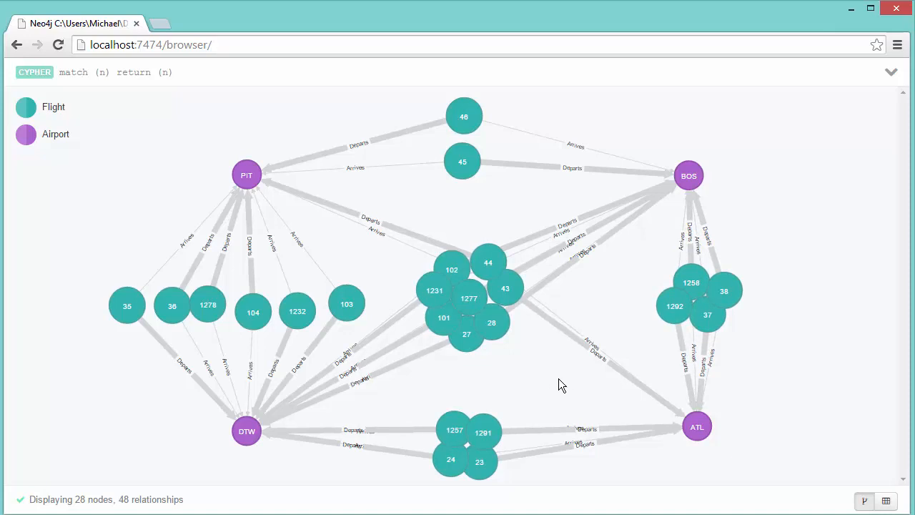